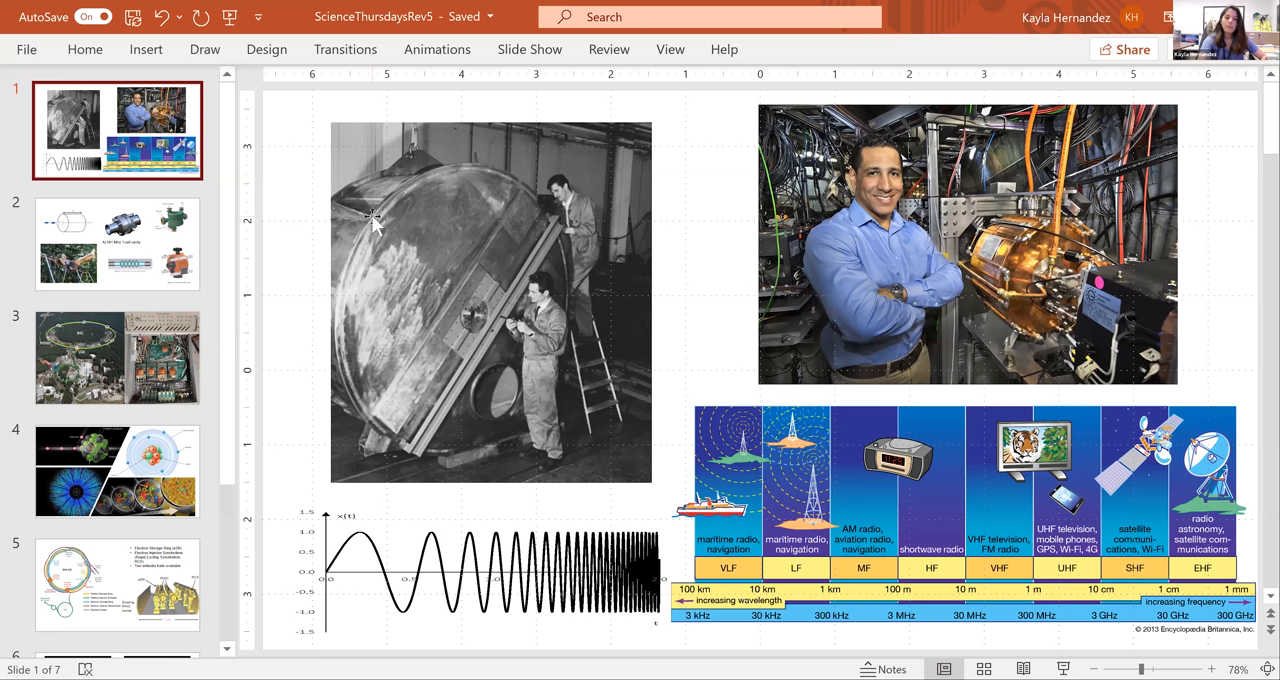
- Select the large cavity photo, then open slide 2 with the 591 MHz cavity diagrams
click(420, 220)
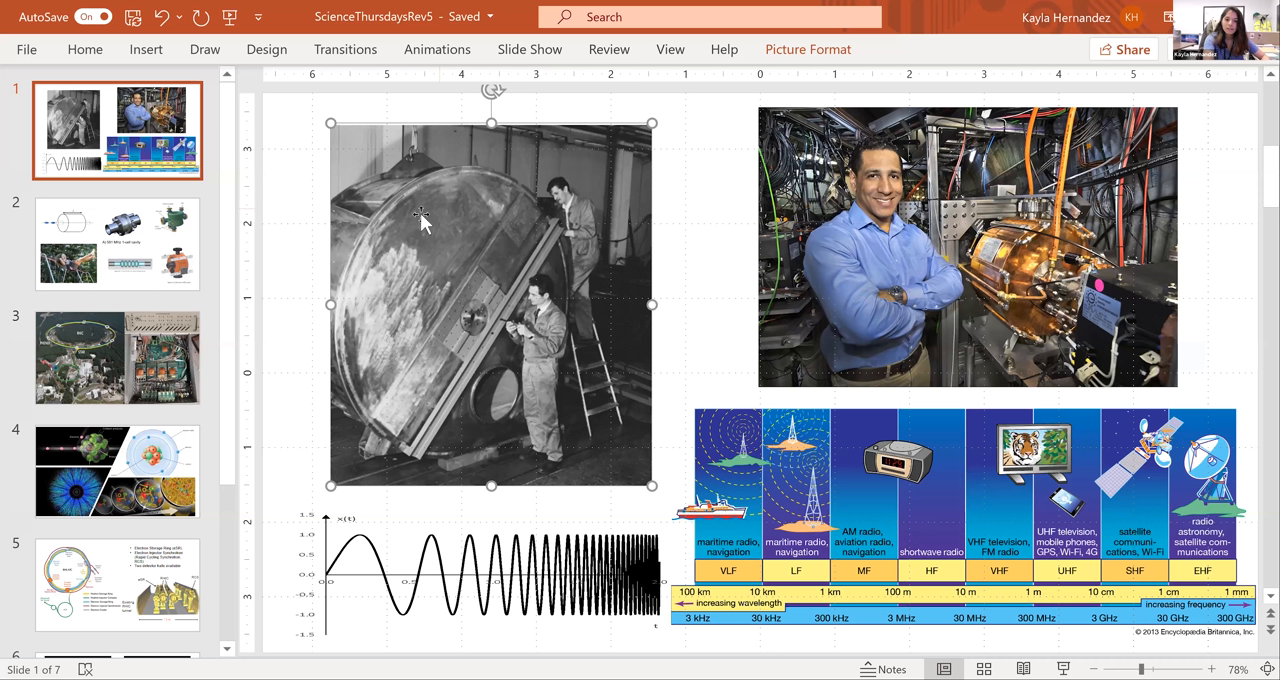
mouse_move(620, 228)
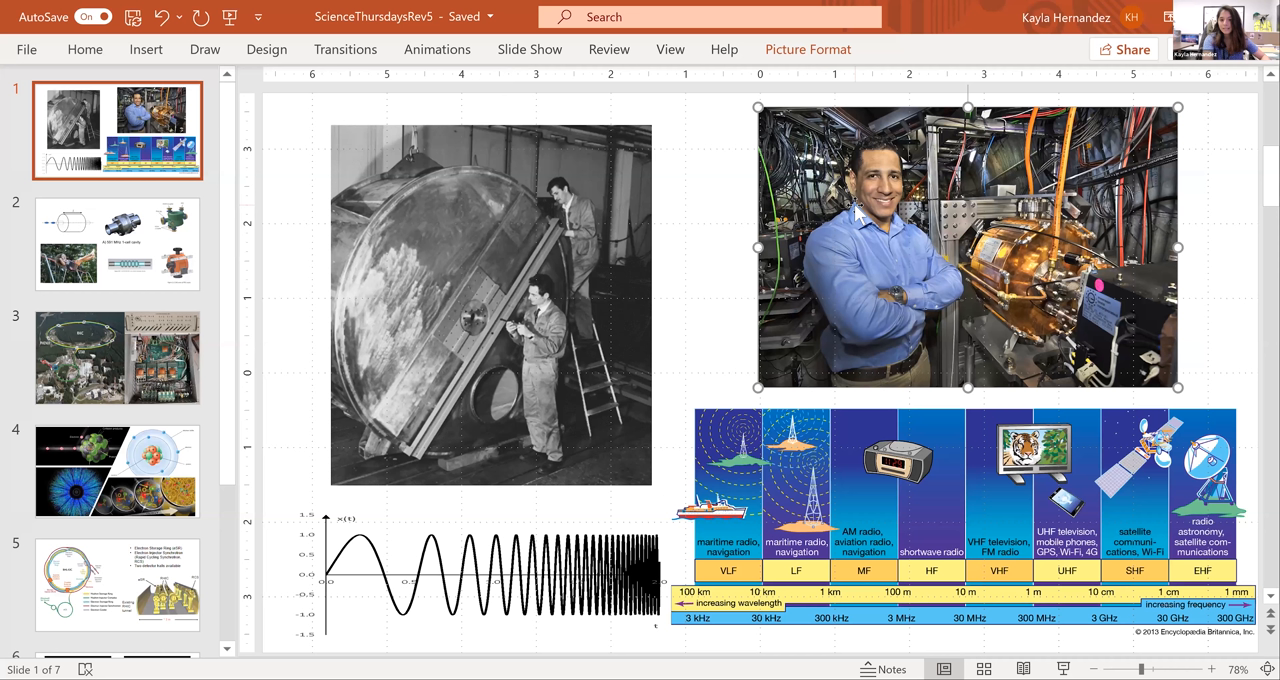
mouse_move(1010, 270)
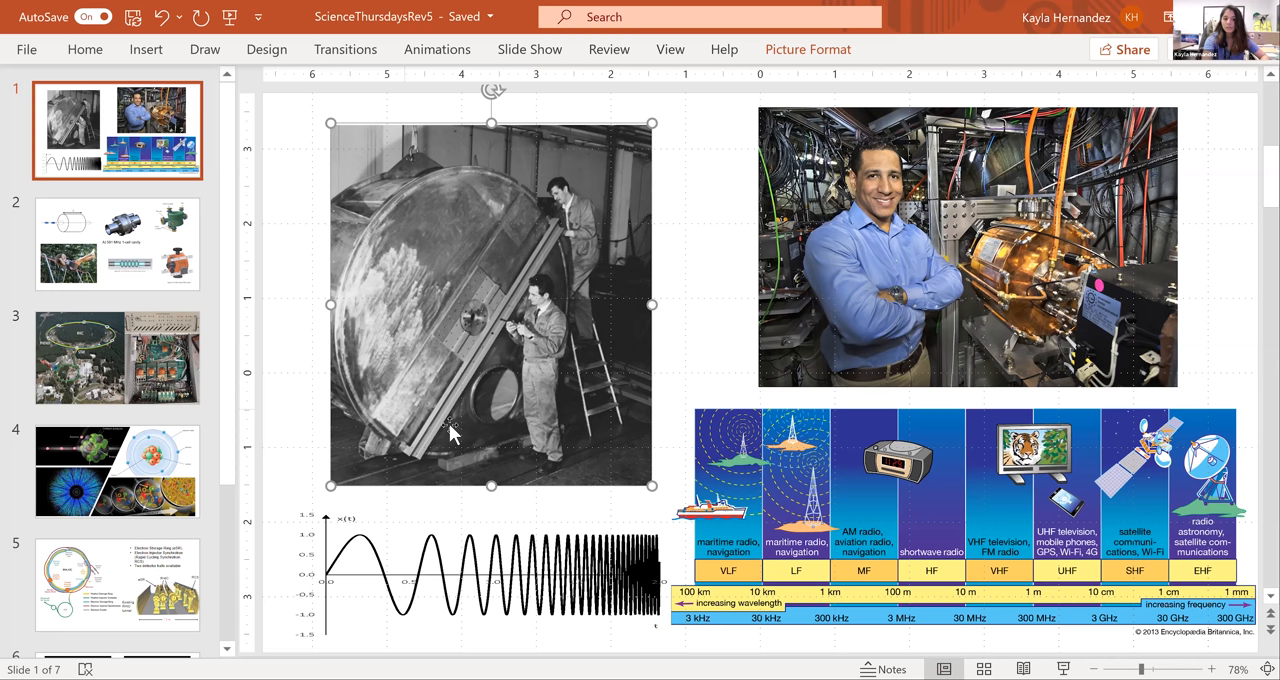
click(117, 243)
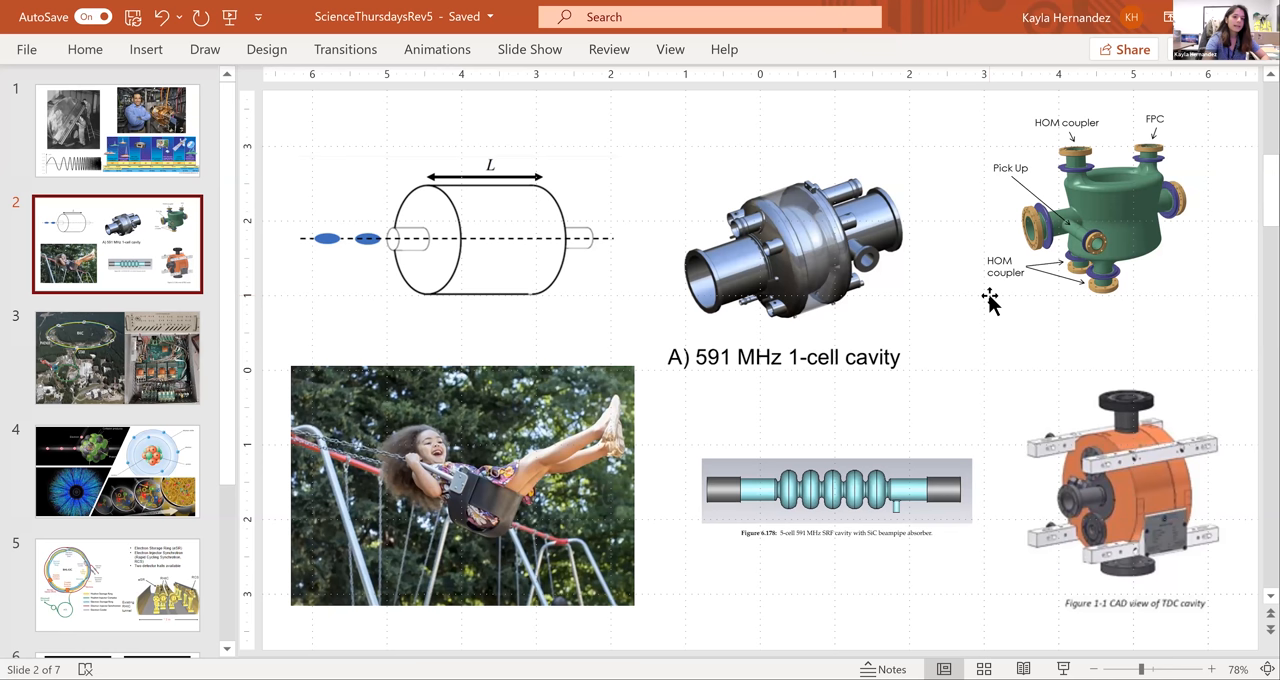
click(790, 260)
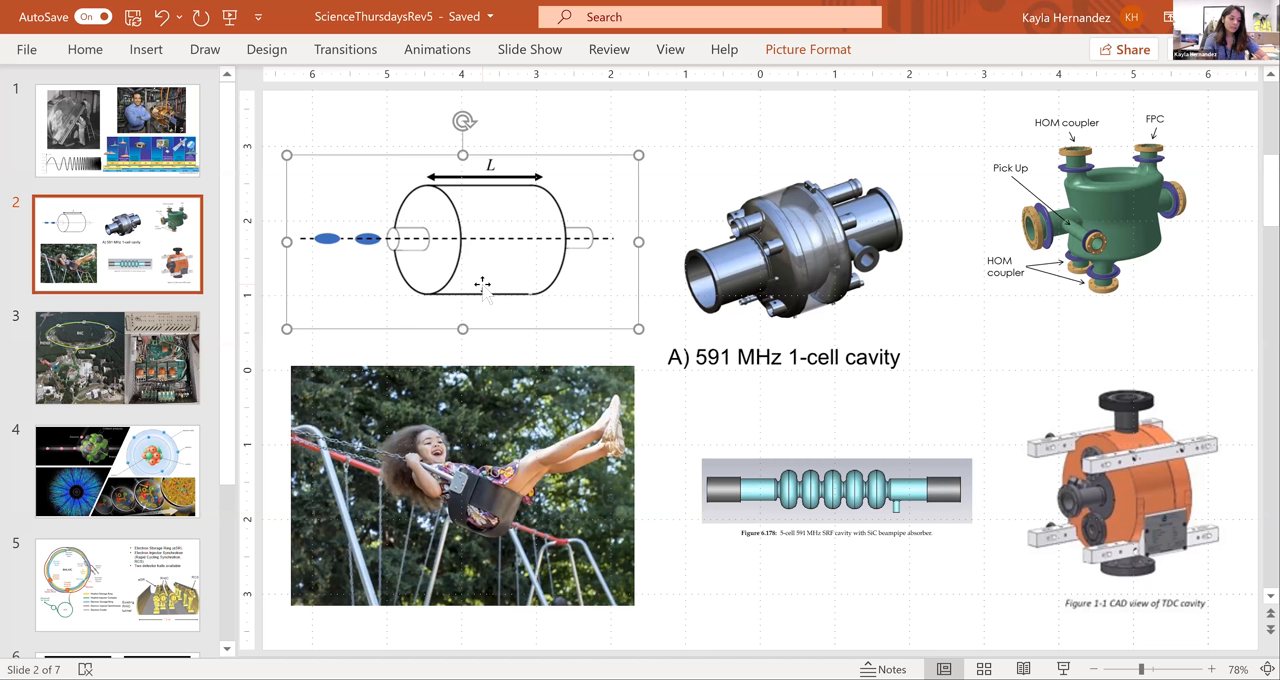
mouse_move(575, 253)
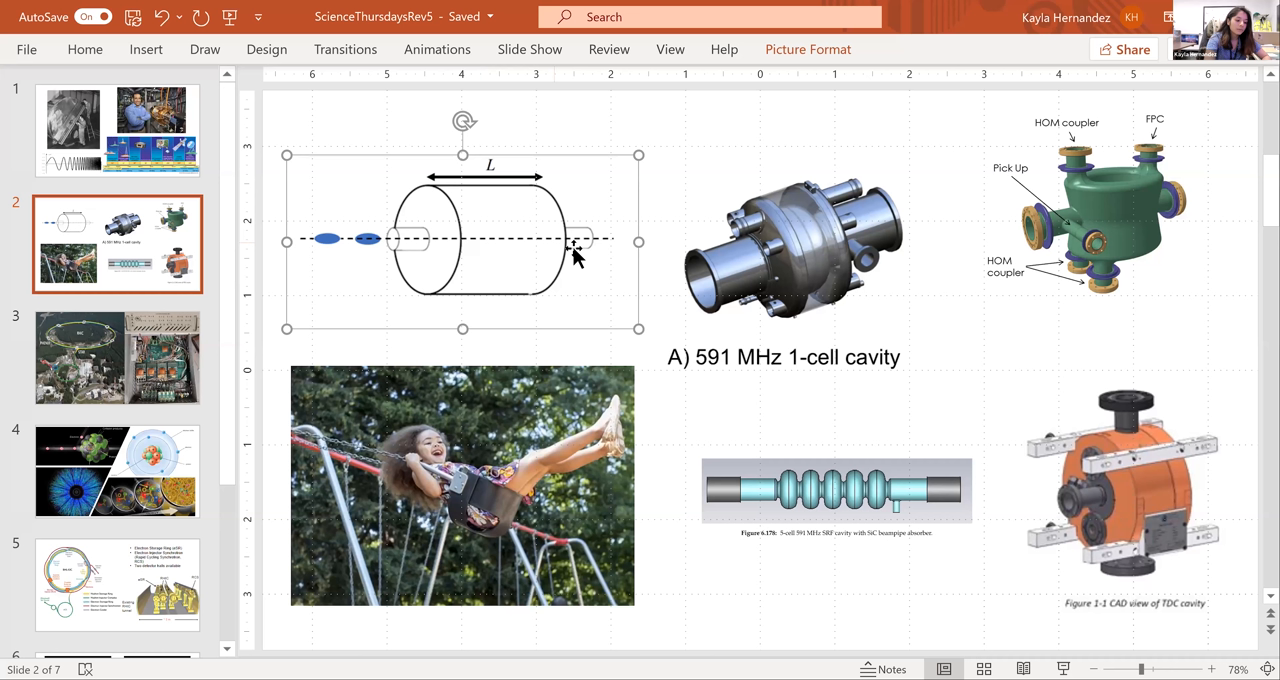
mouse_move(510, 260)
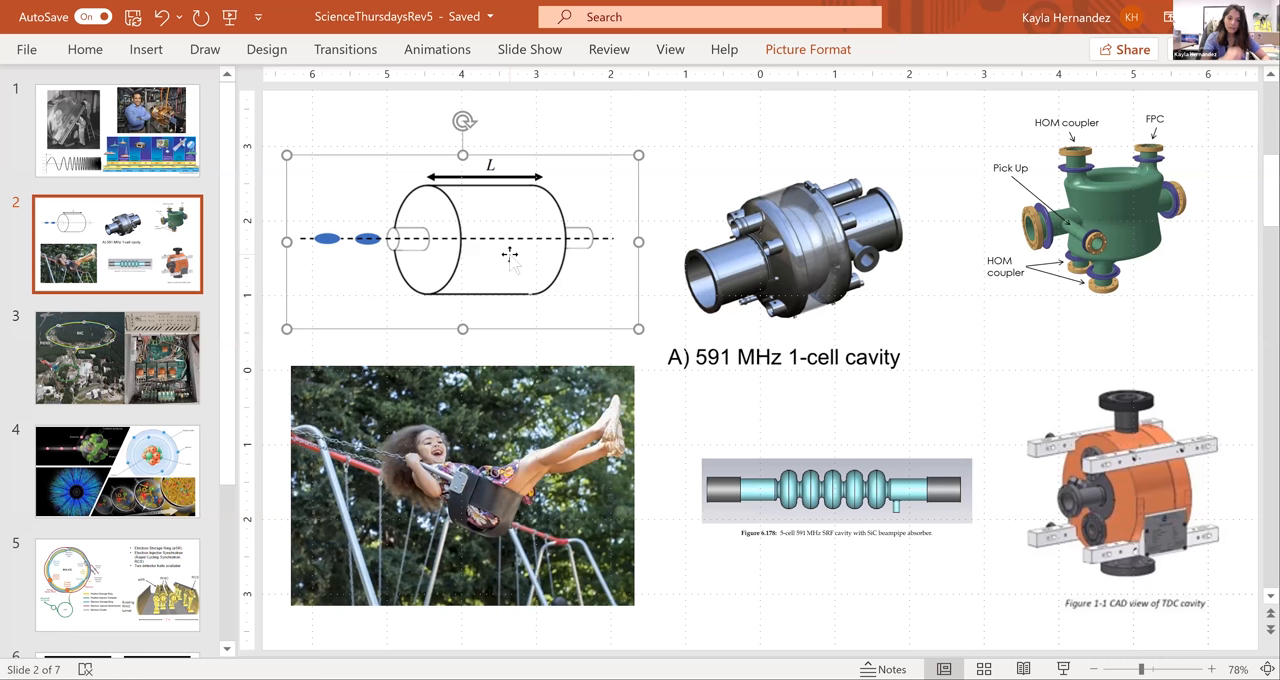
click(462, 485)
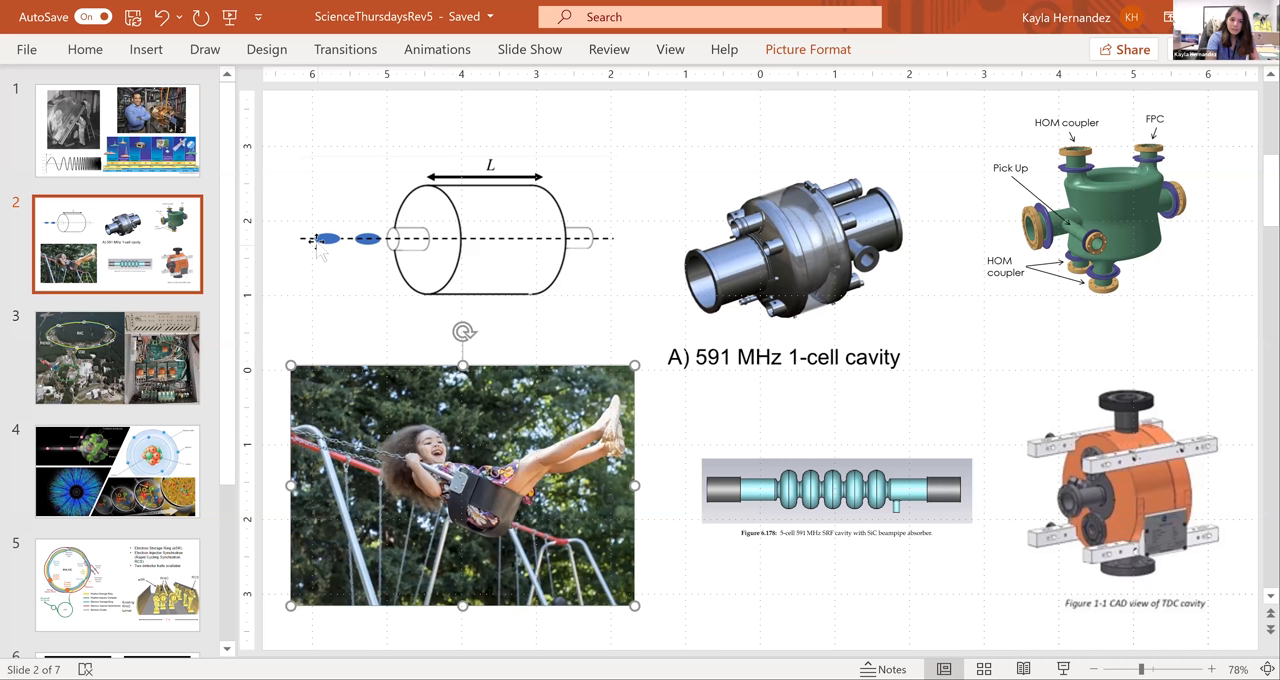
mouse_move(500, 245)
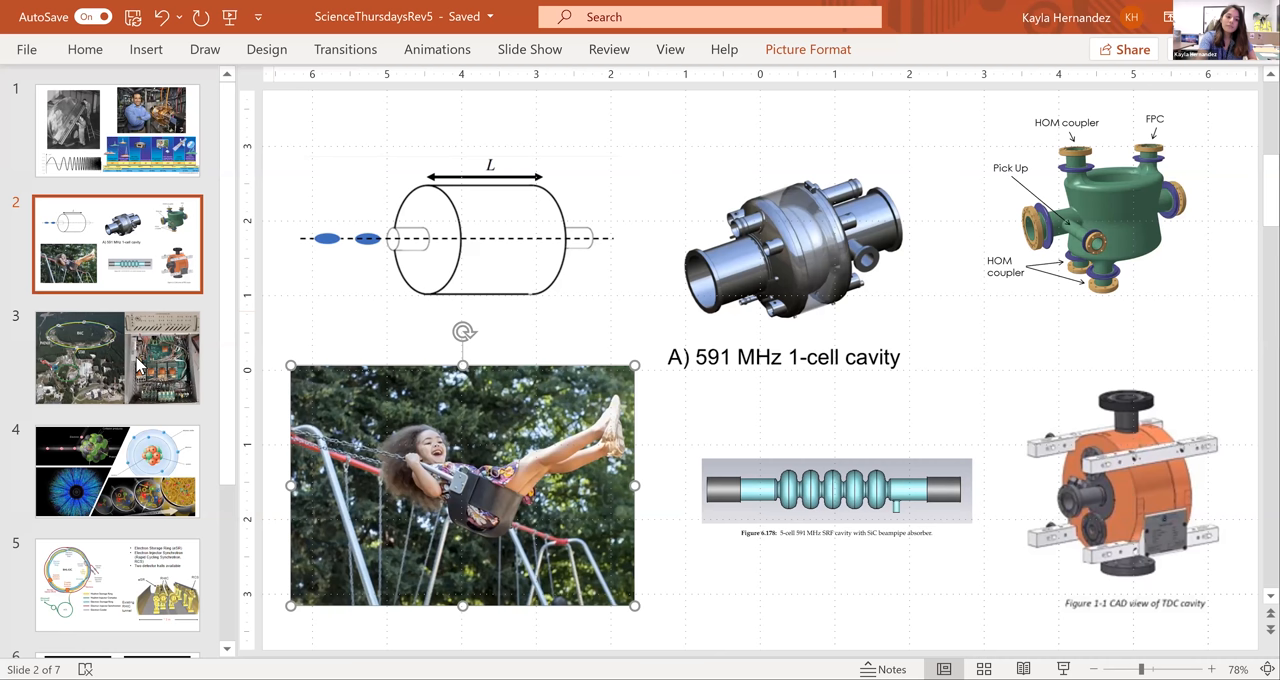
- Open slide 3 showing the RHIC aerial map and C-AD RF controller photos
click(117, 357)
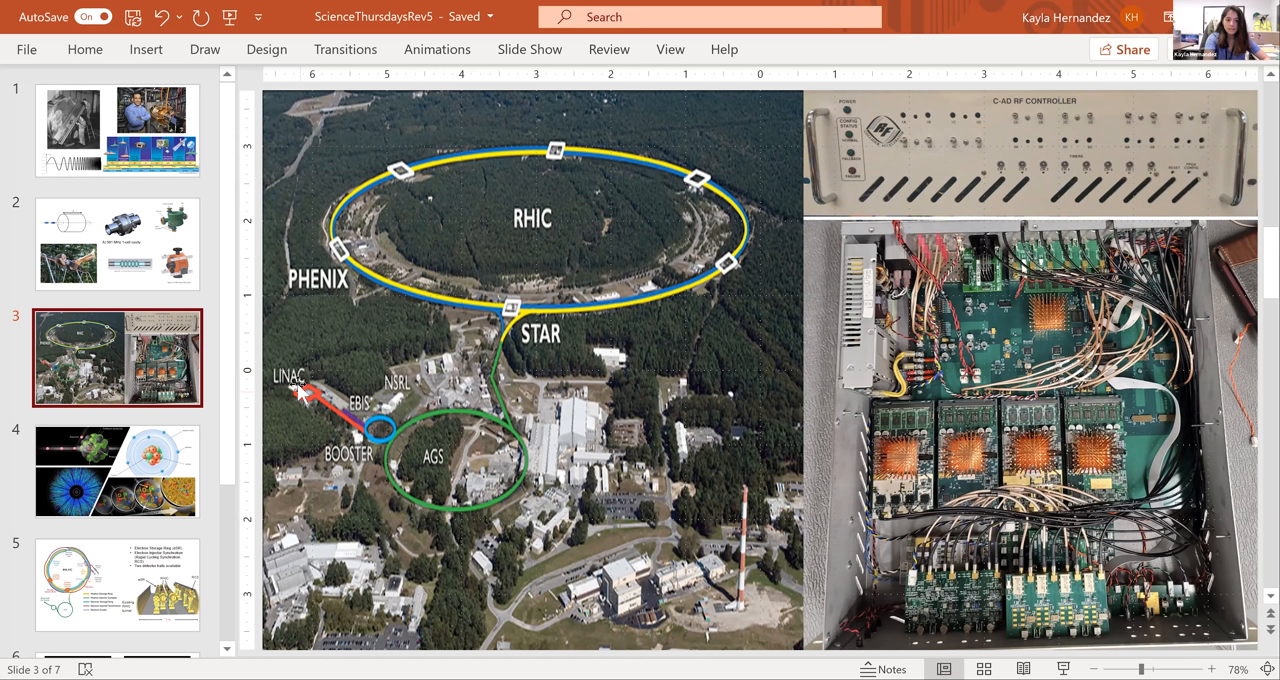
mouse_move(375, 440)
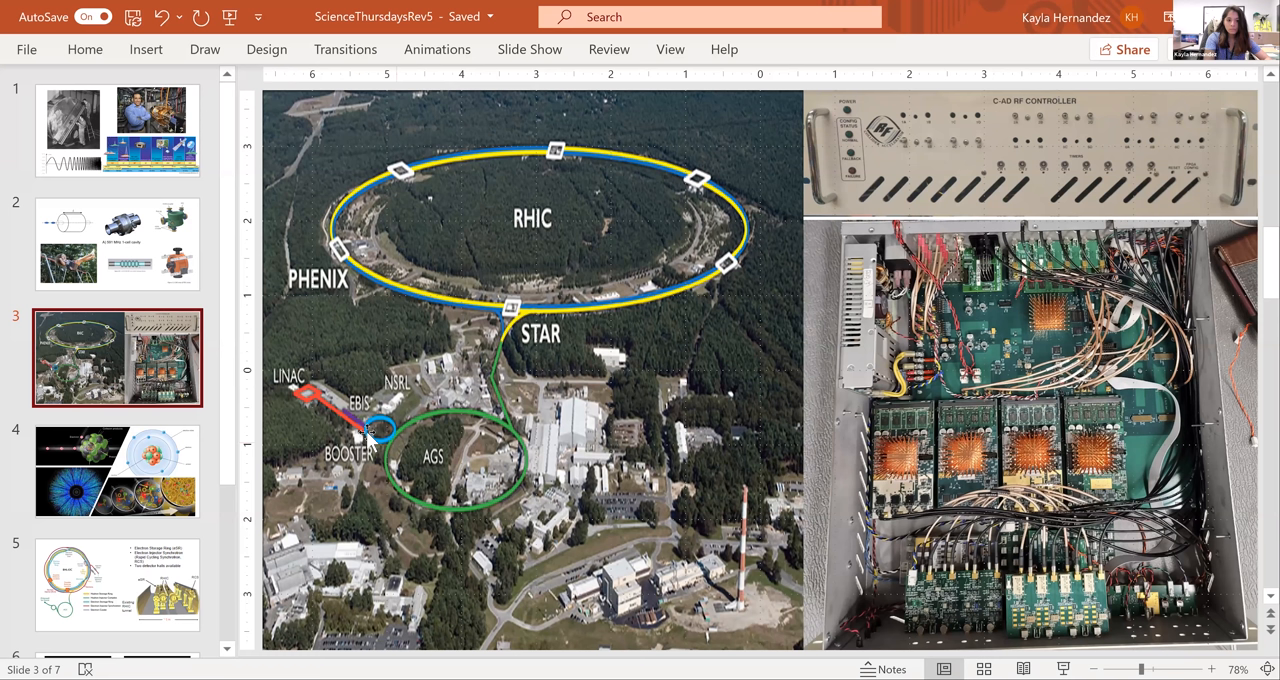
mouse_move(505, 365)
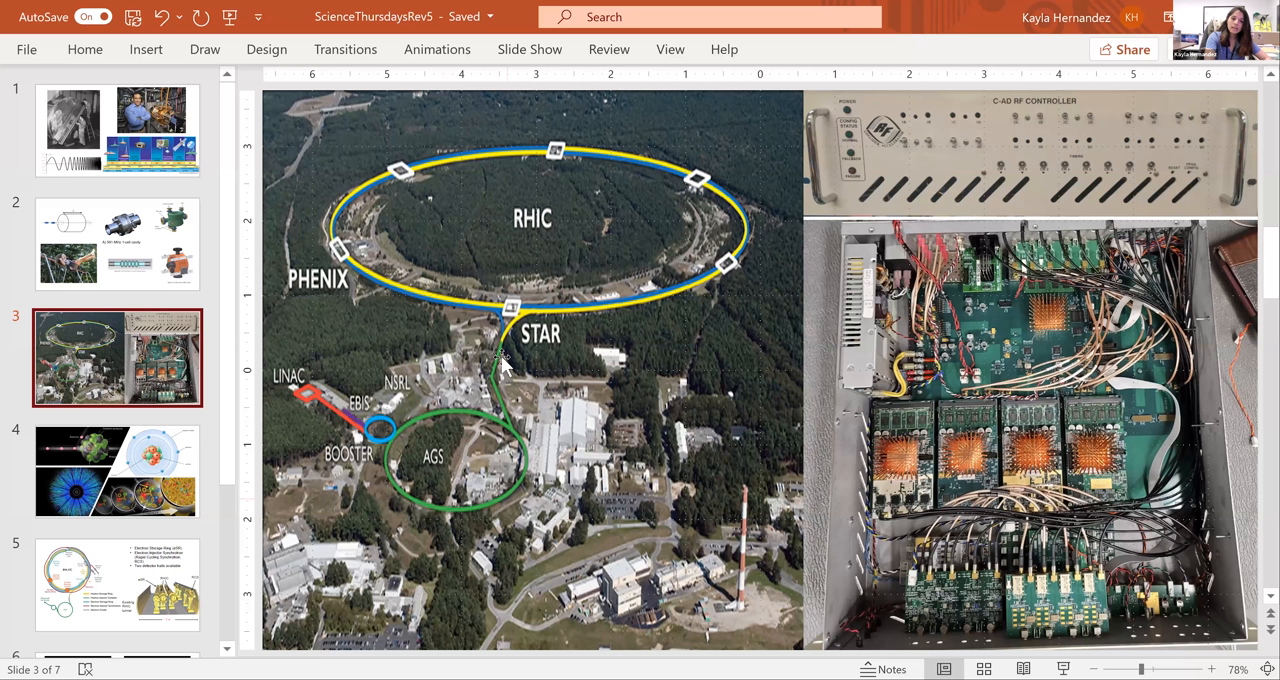
mouse_move(658, 298)
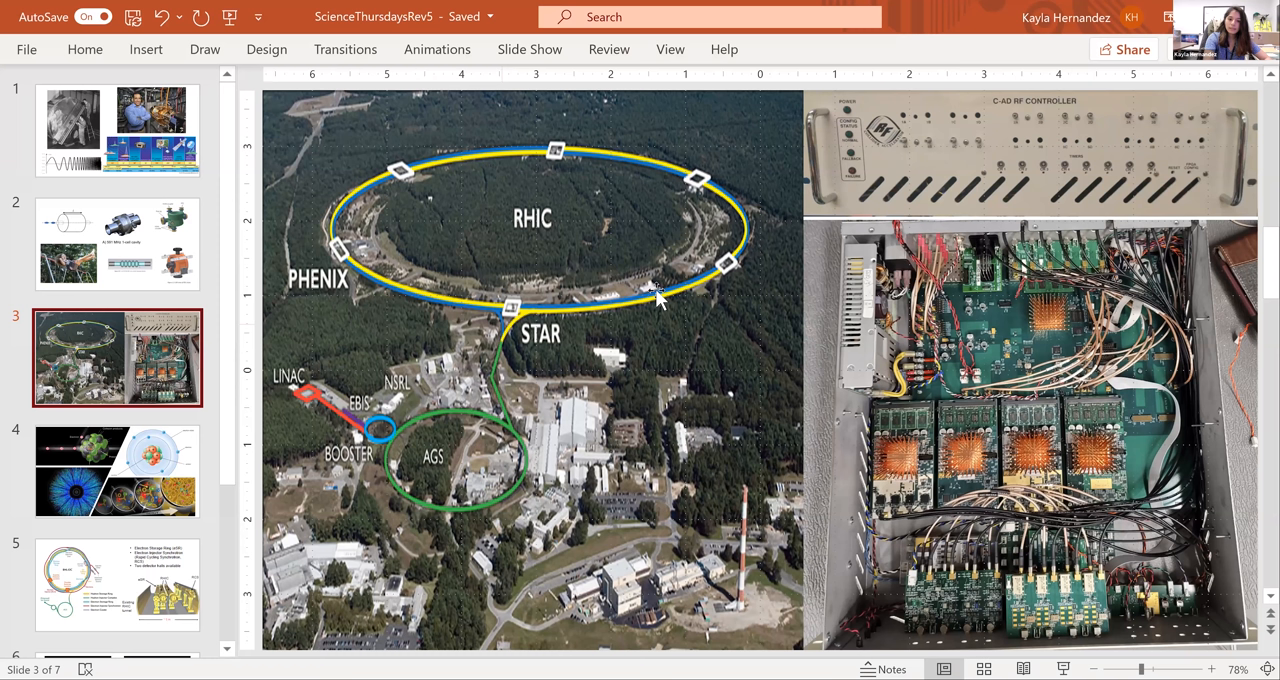
mouse_move(445, 170)
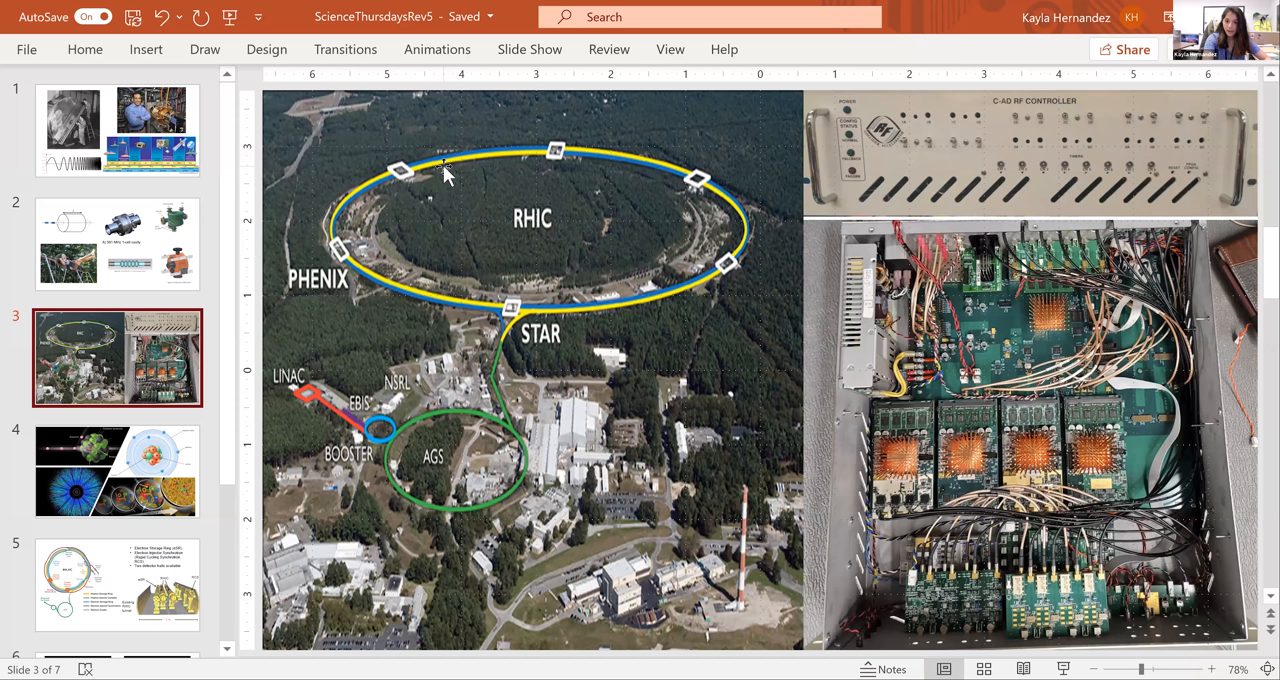
mouse_move(500, 315)
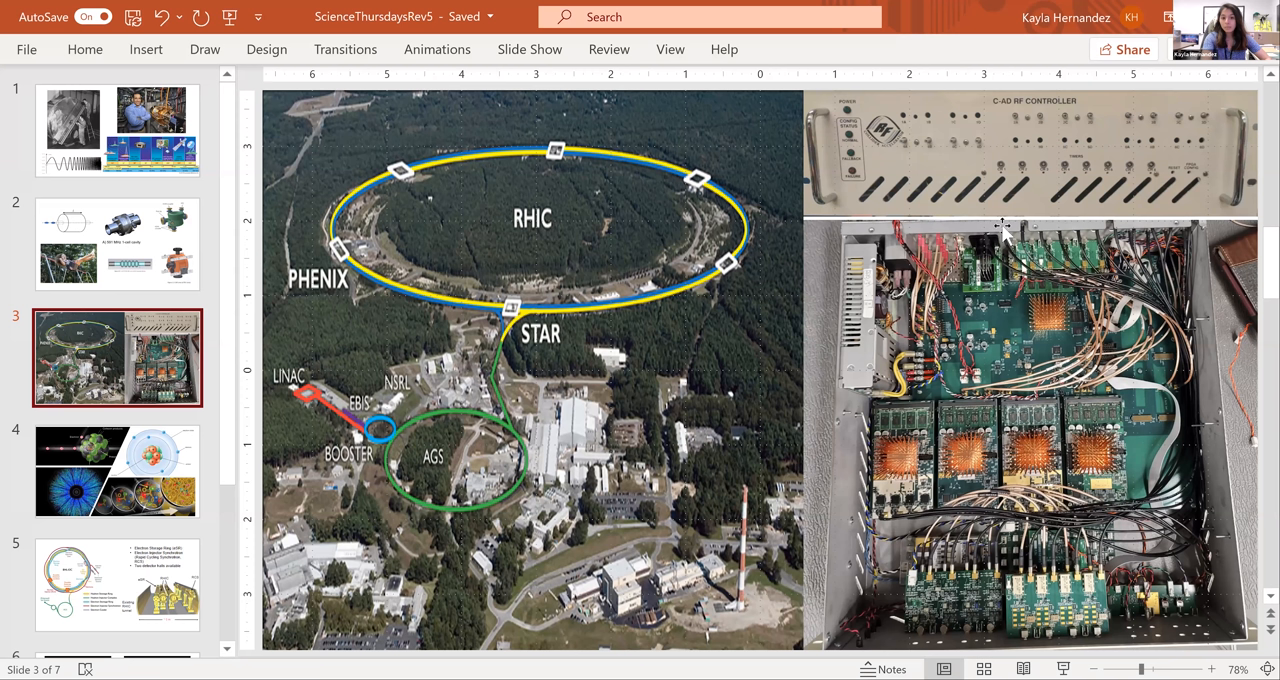
mouse_move(1168, 390)
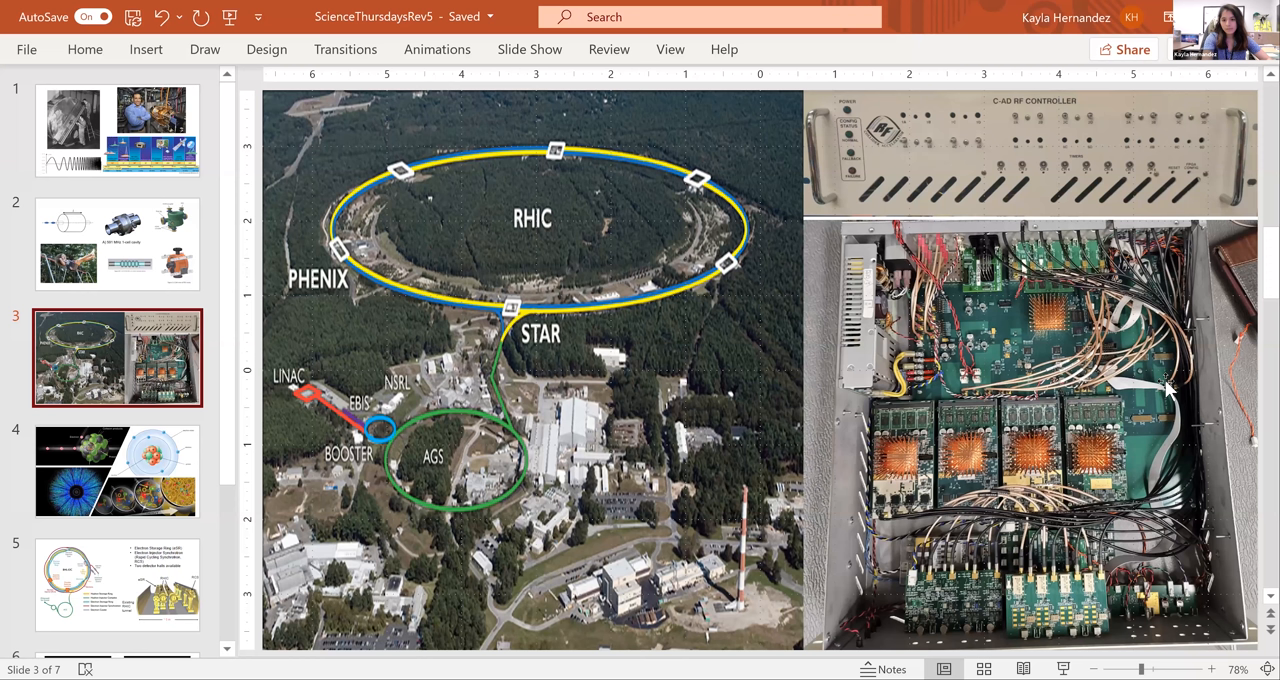
mouse_move(900, 155)
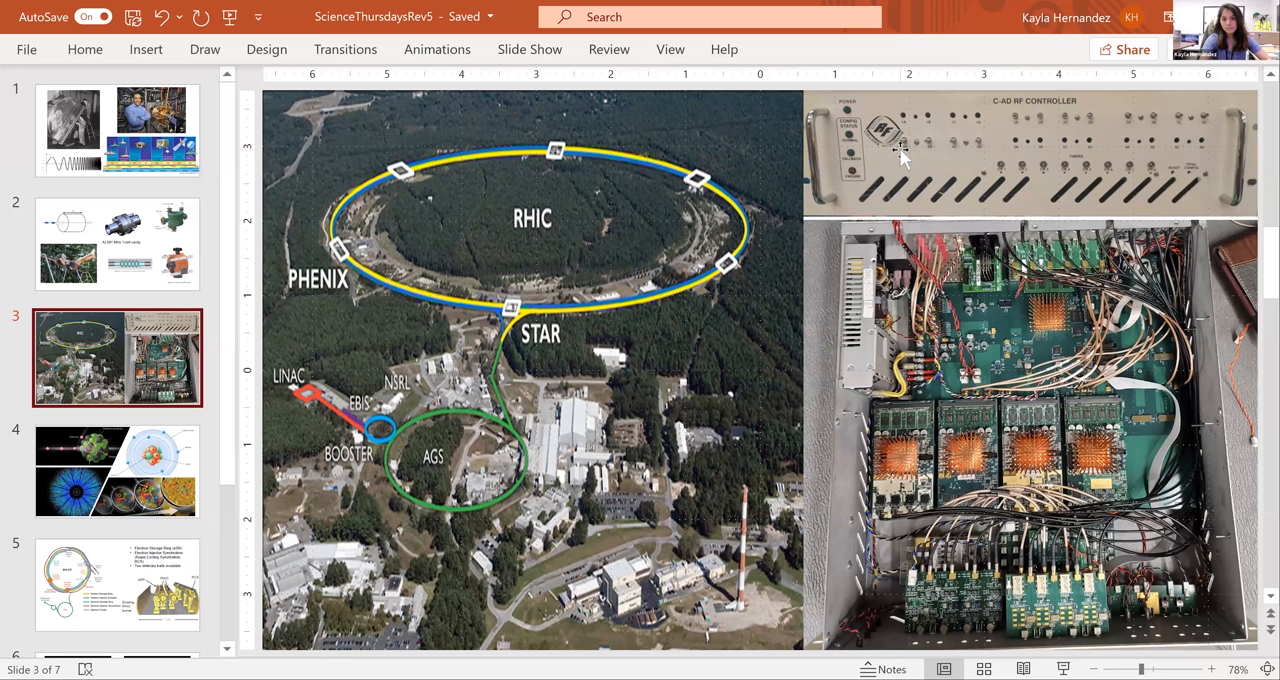
mouse_move(1150, 228)
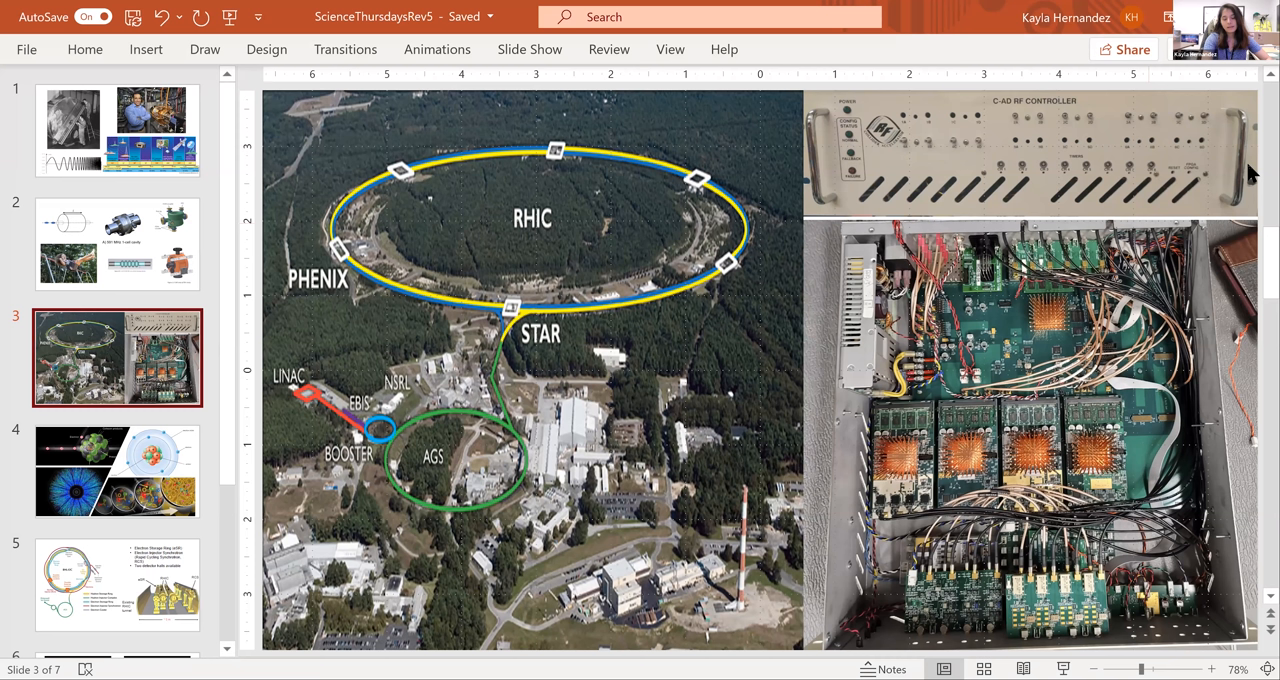
mouse_move(1003, 185)
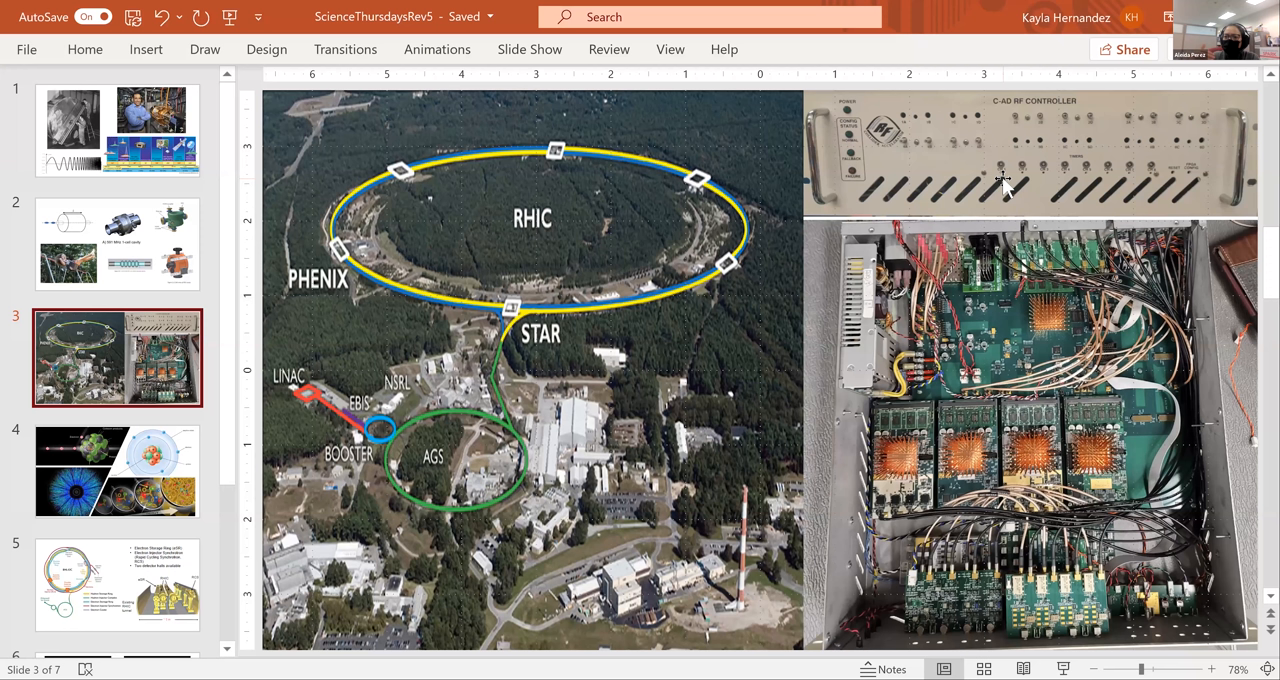
mouse_move(617, 385)
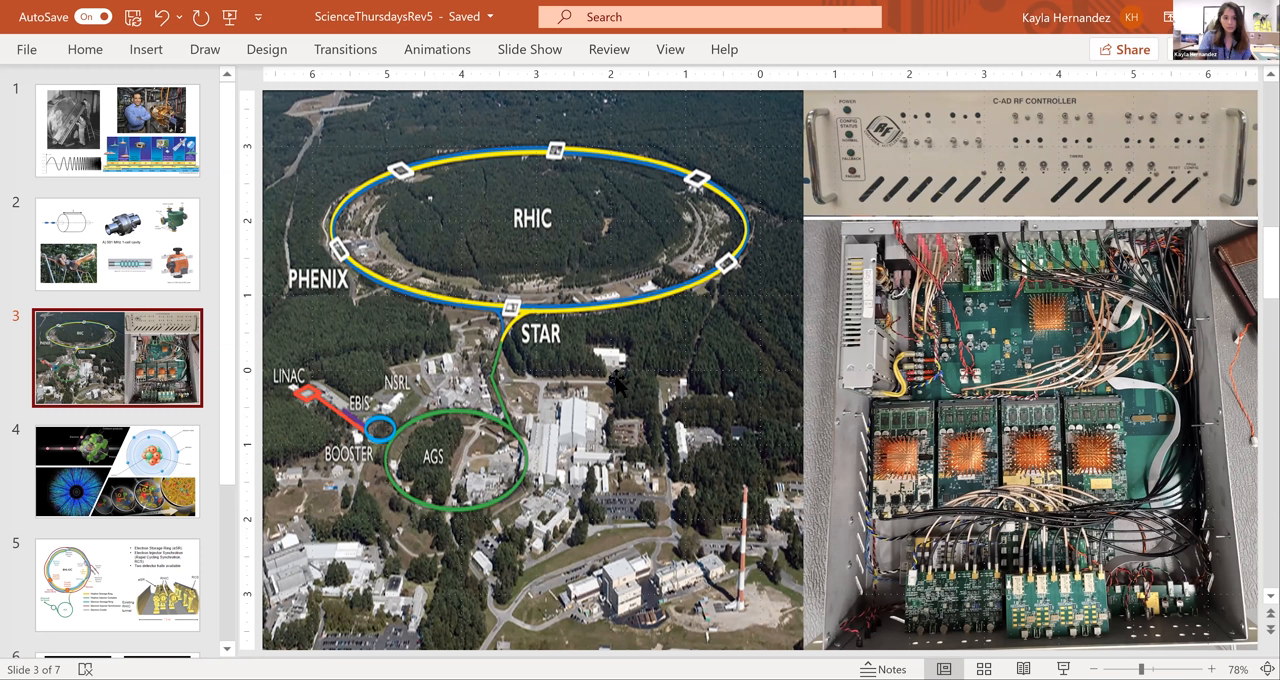
mouse_move(1033, 112)
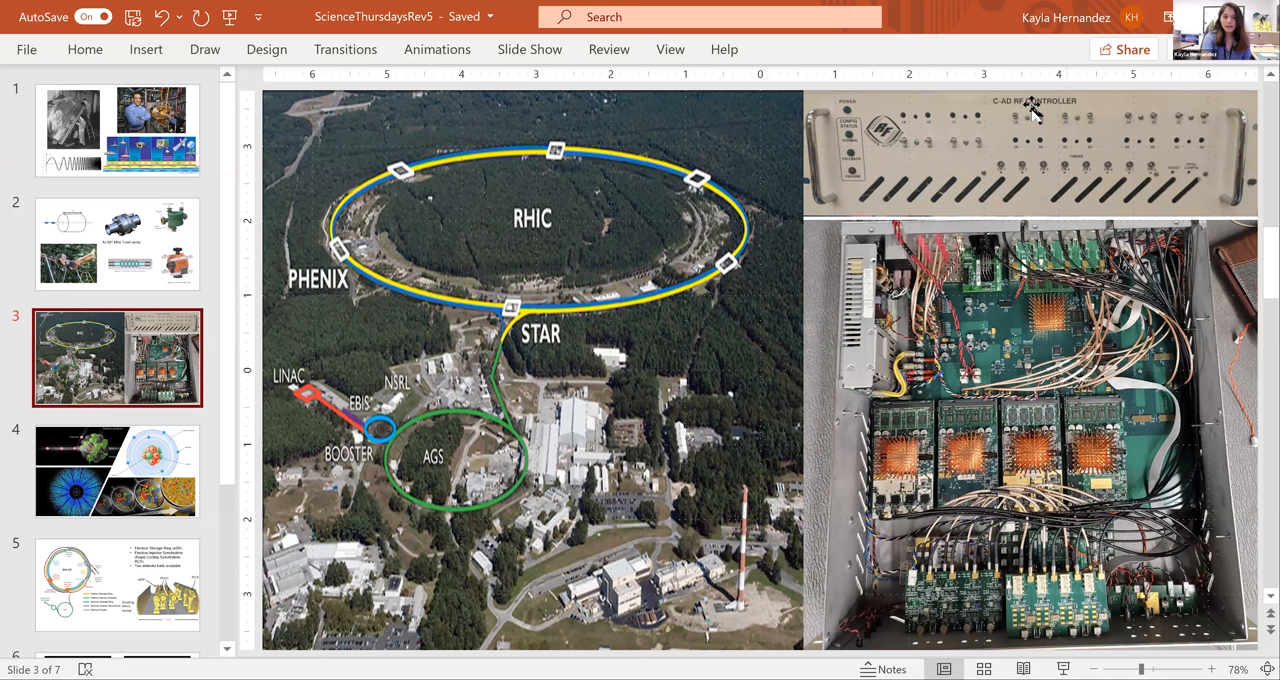
mouse_move(1070, 112)
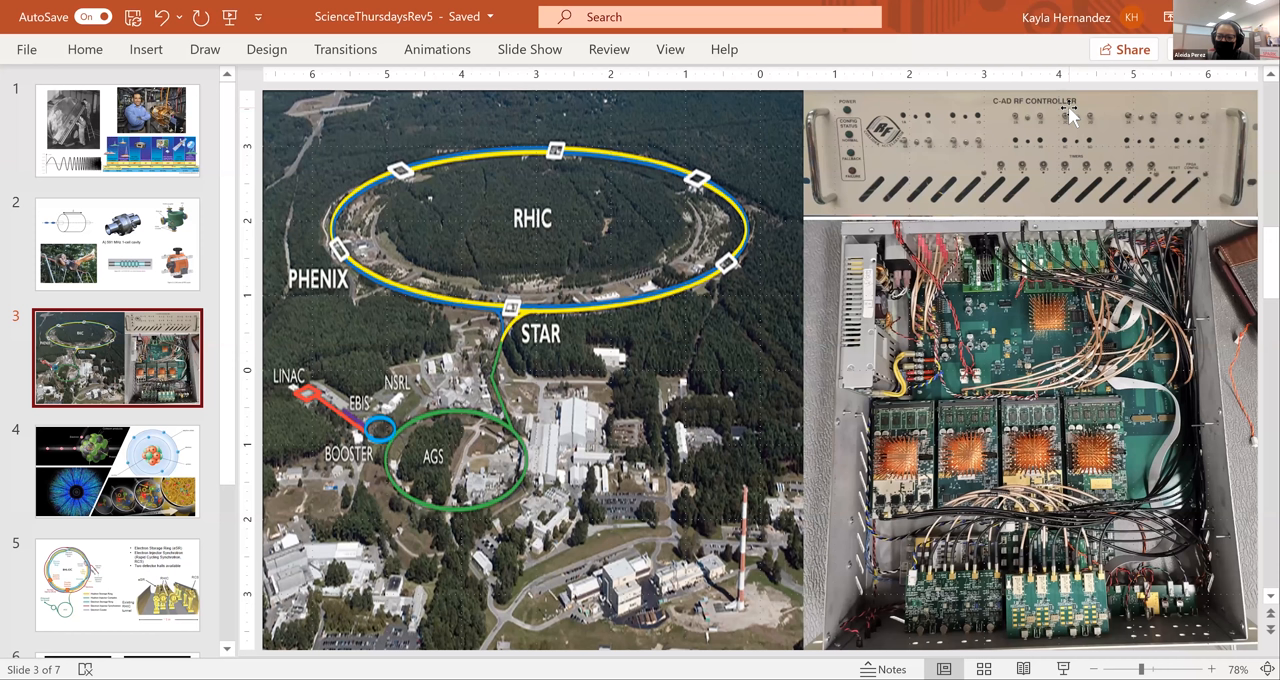
mouse_move(480, 145)
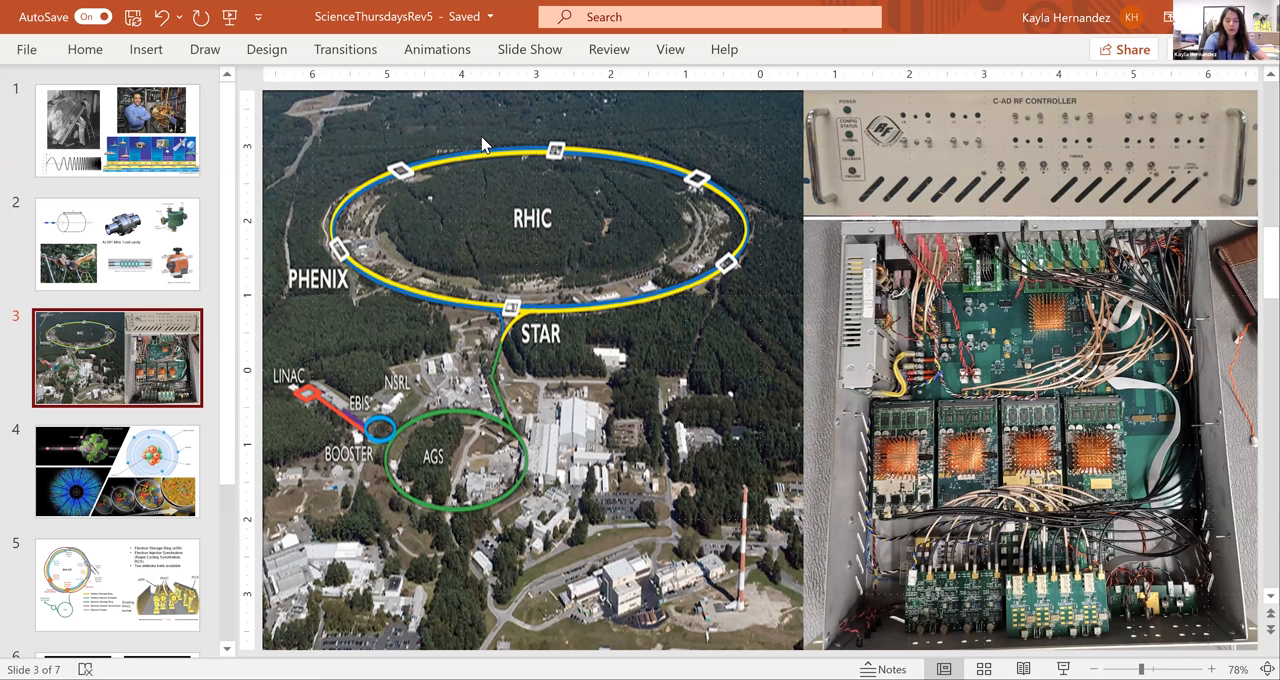
mouse_move(62, 478)
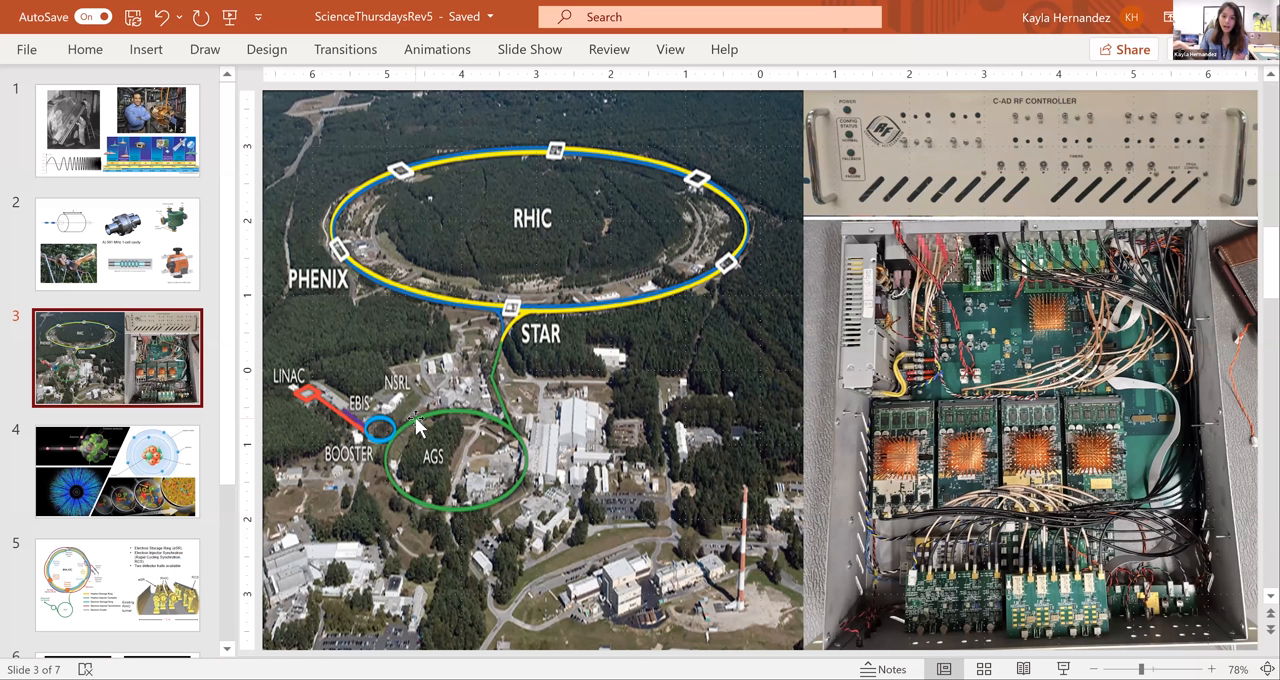
mouse_move(410, 393)
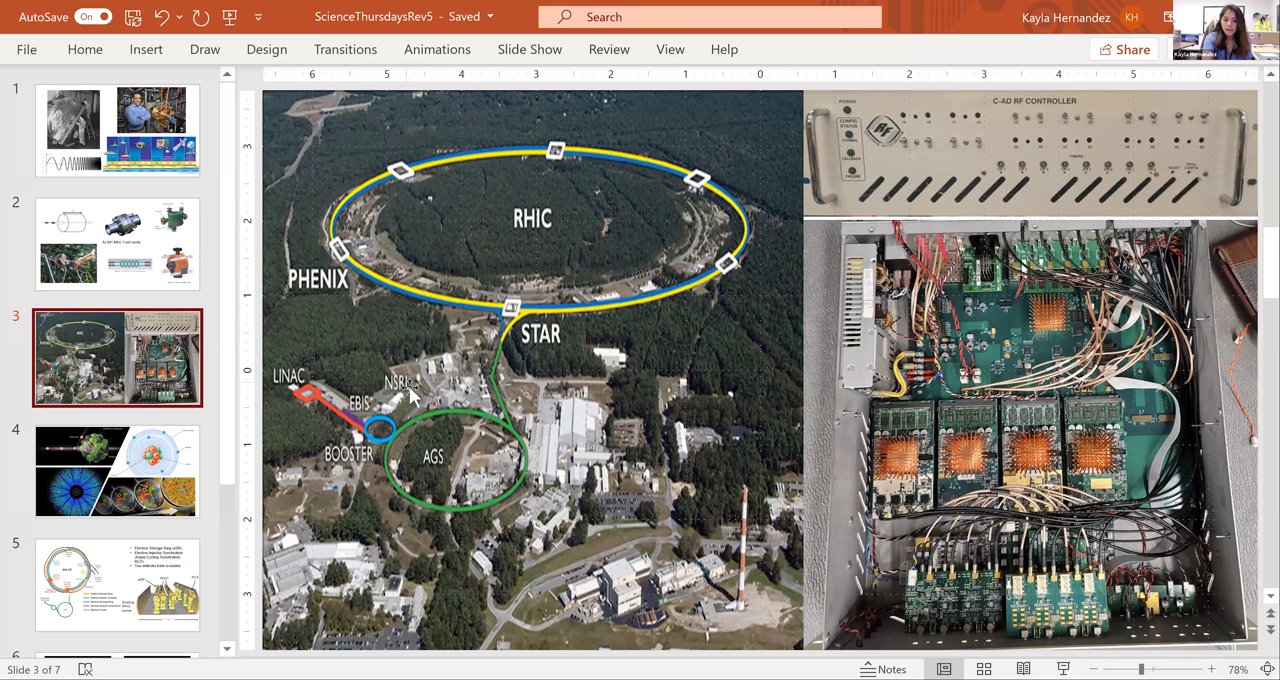
mouse_move(407, 395)
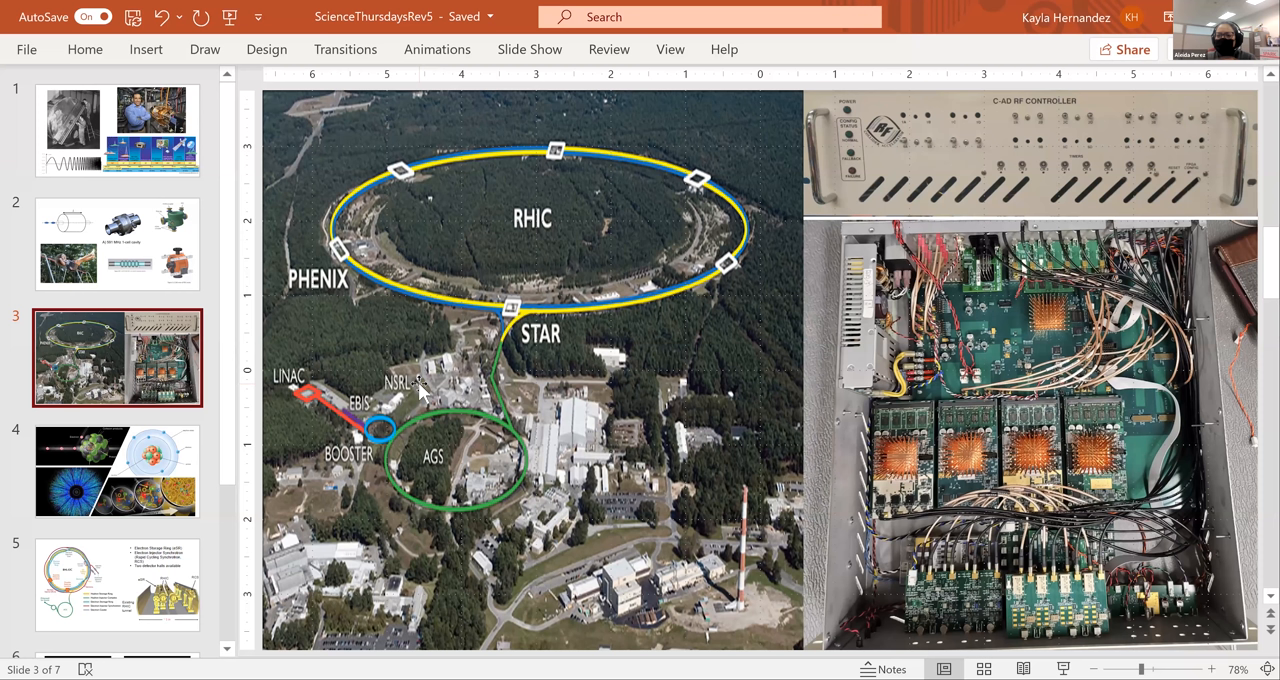
mouse_move(198, 307)
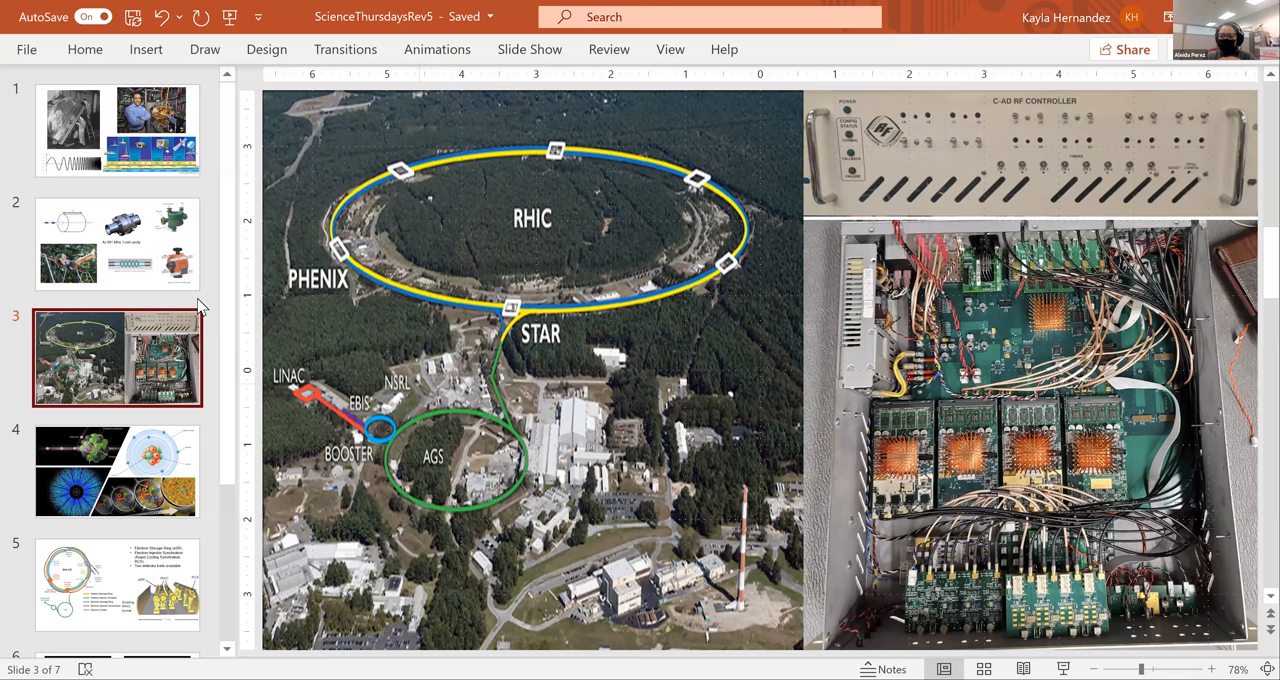
- Step back through slide 2 to slide 1 with the historic cavity photo
click(117, 243)
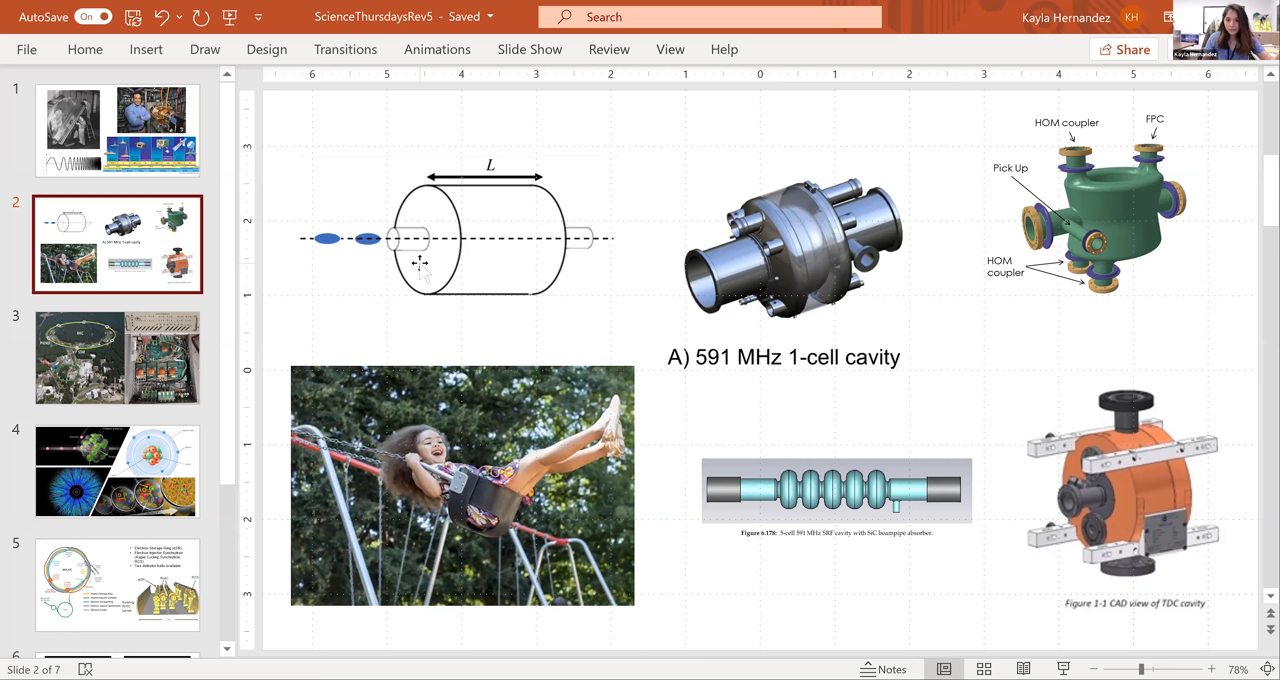
click(117, 130)
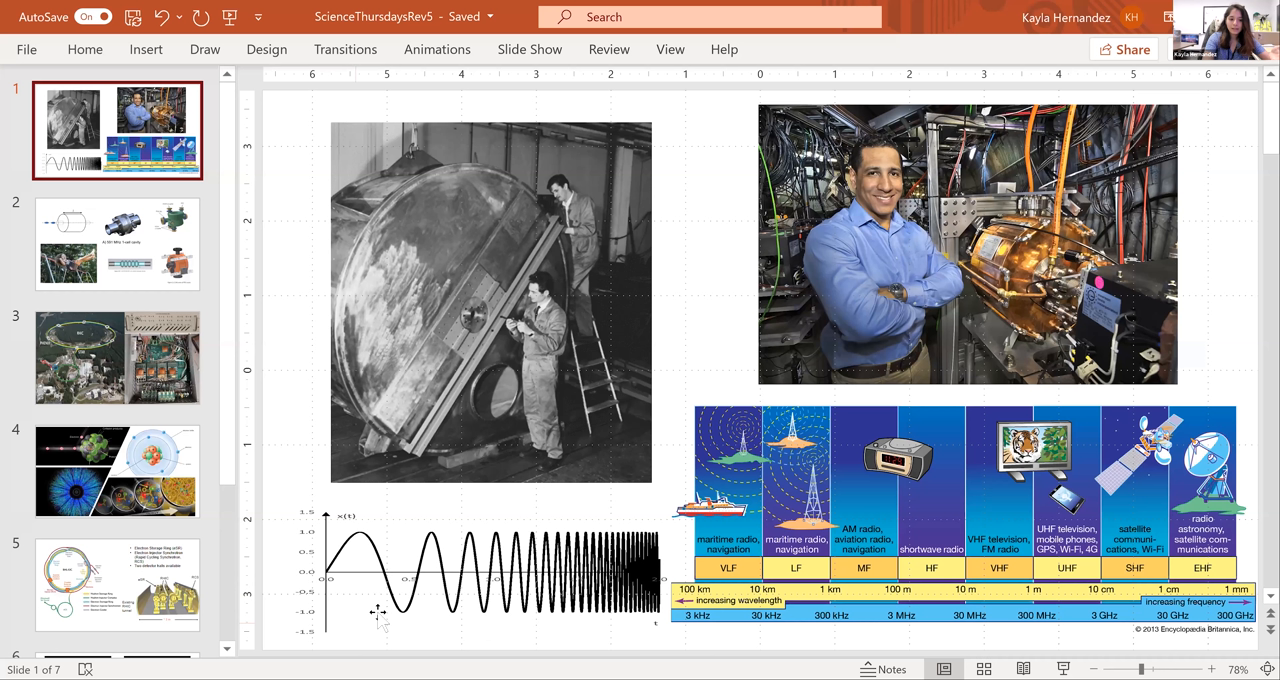
mouse_move(357, 585)
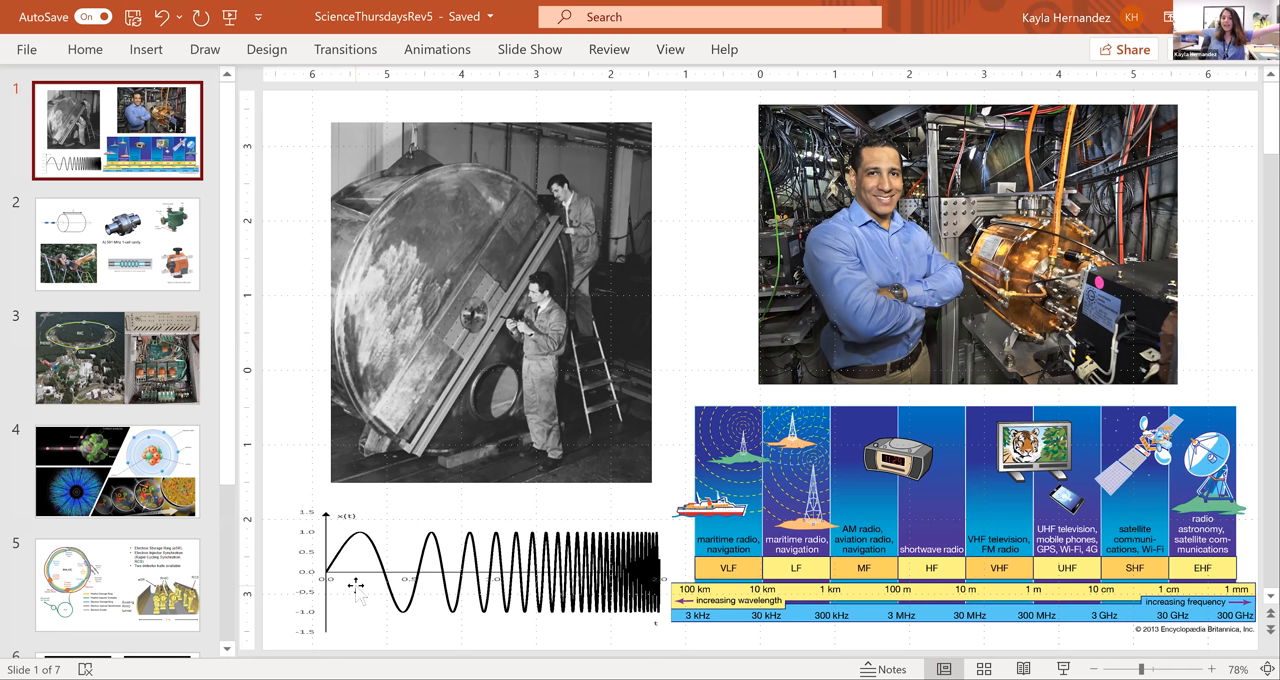
click(117, 357)
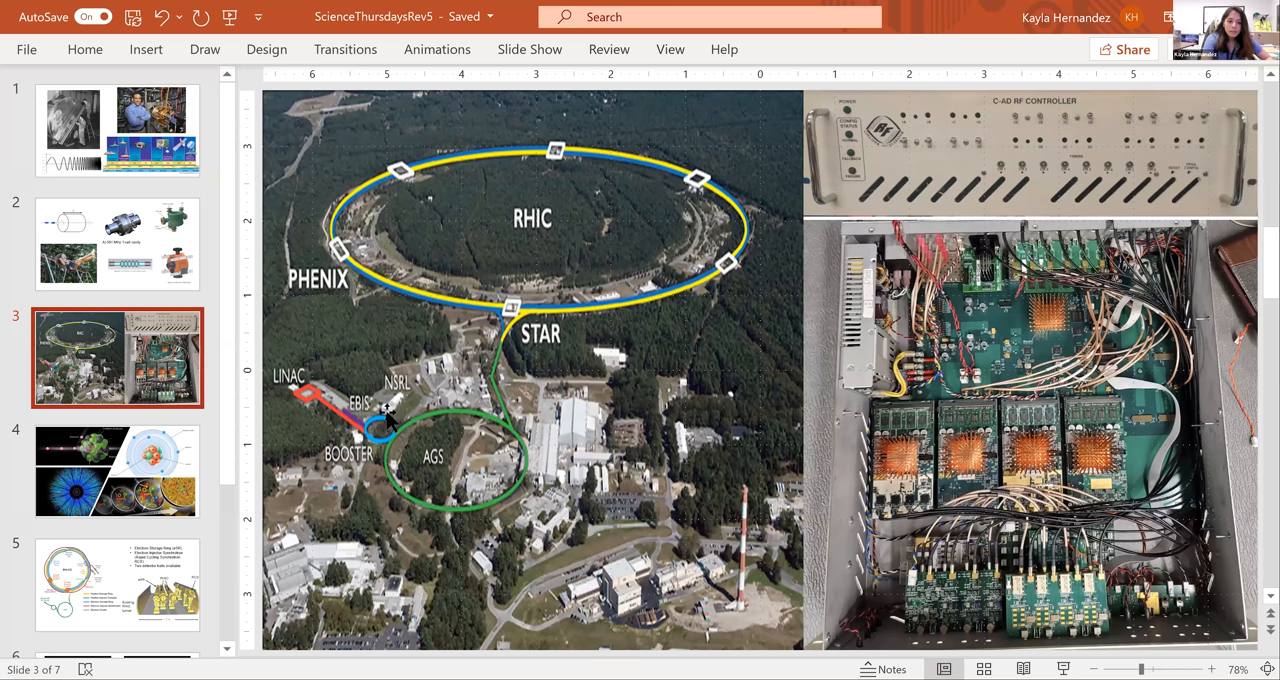
mouse_move(398, 470)
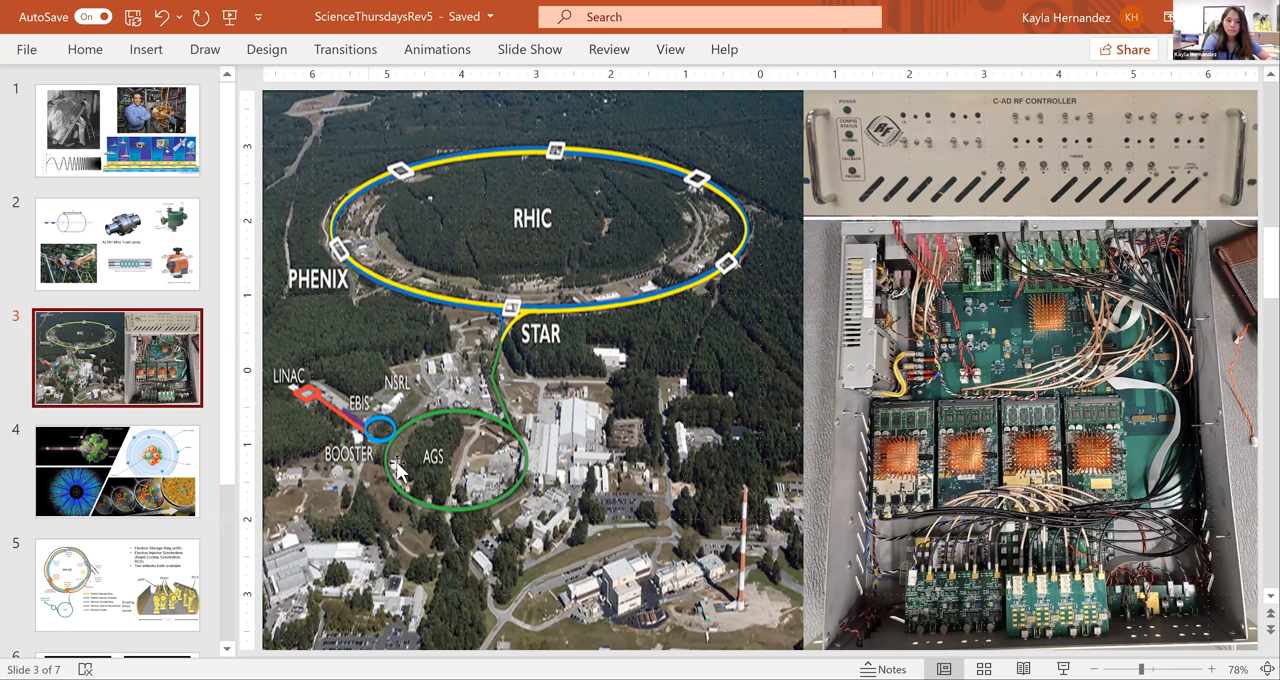
mouse_move(418, 372)
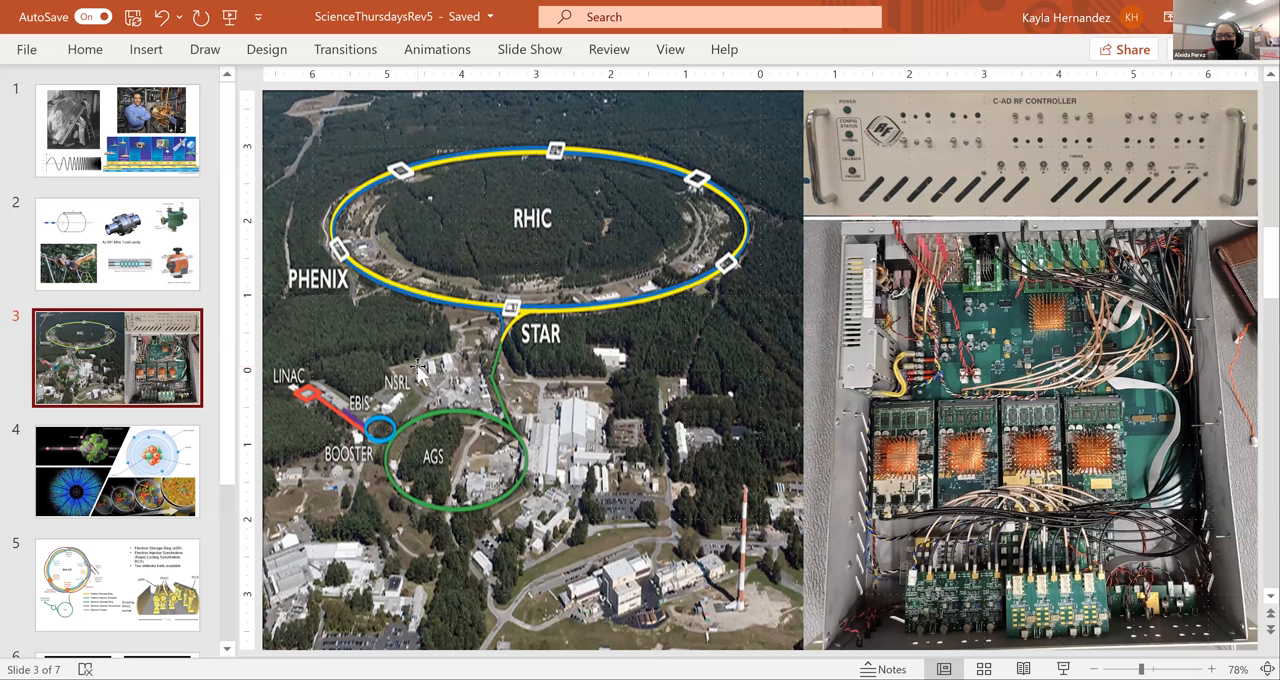
mouse_move(302, 418)
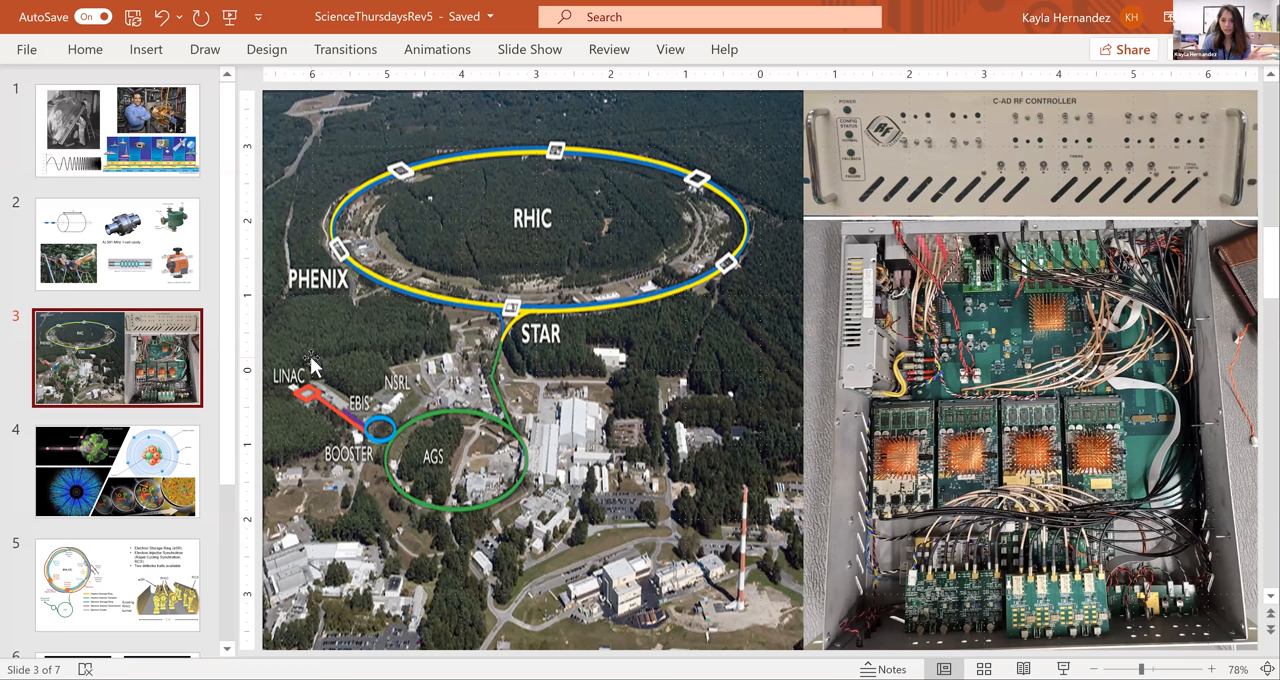
mouse_move(335, 263)
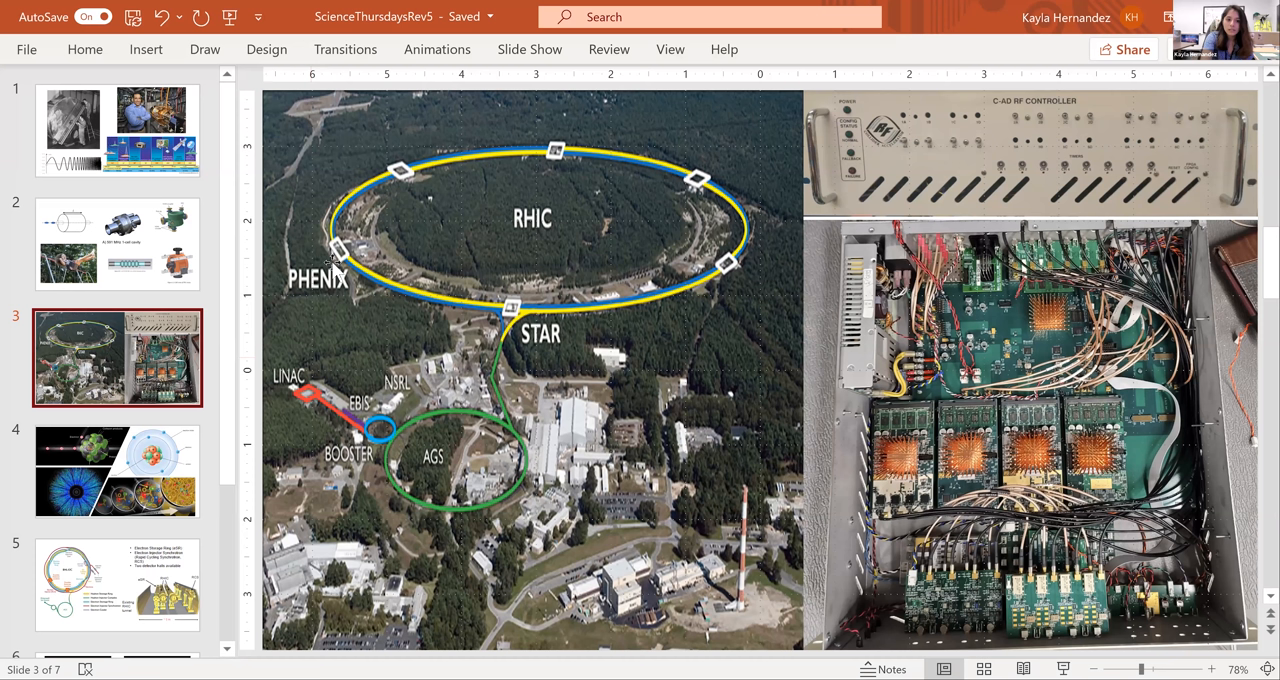
mouse_move(549, 357)
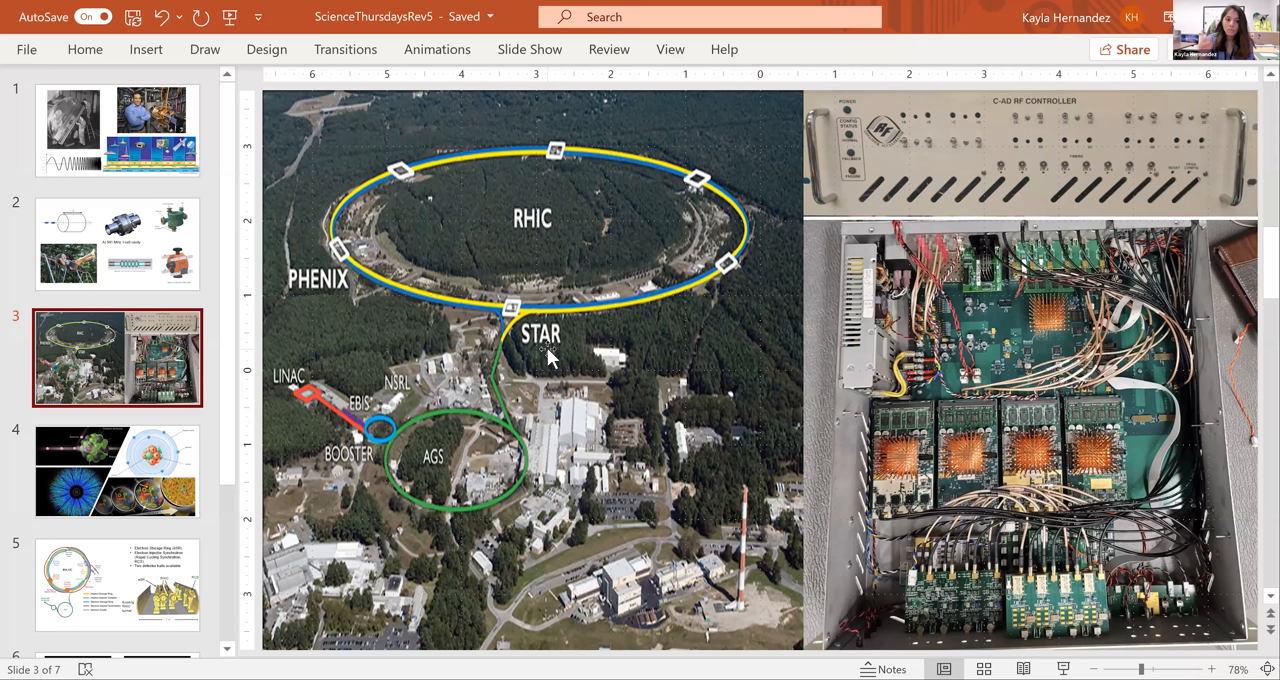
mouse_move(308, 400)
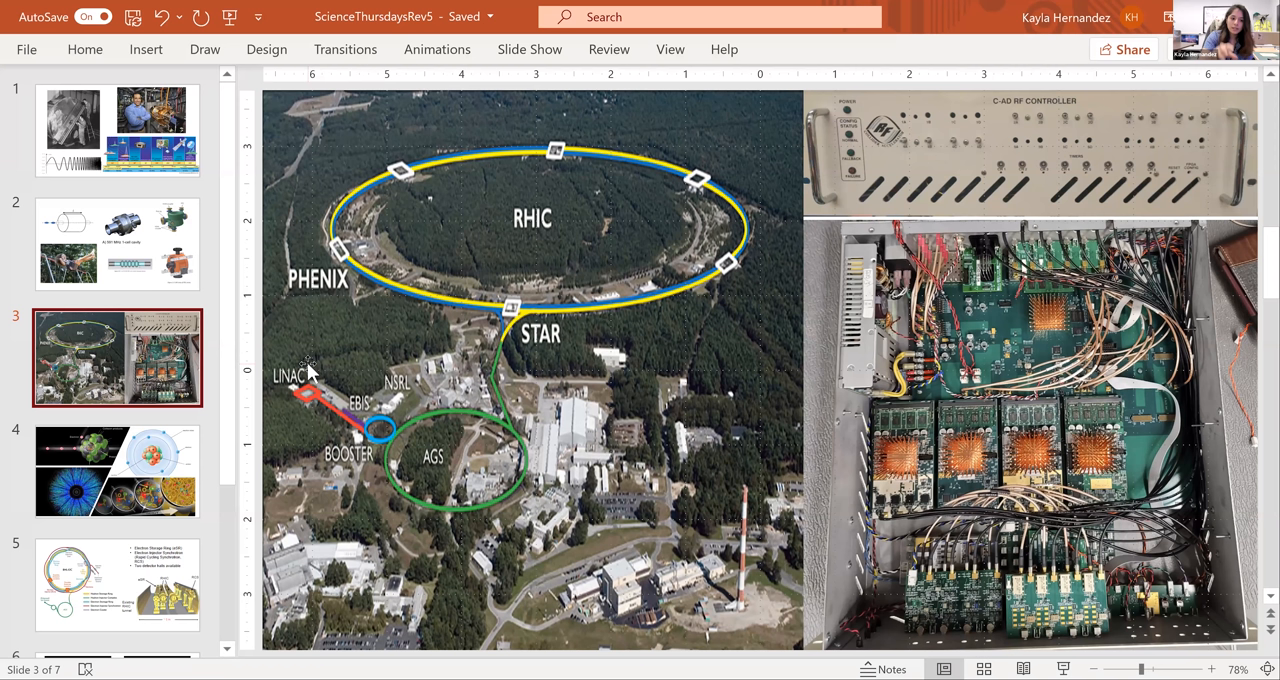
mouse_move(315, 390)
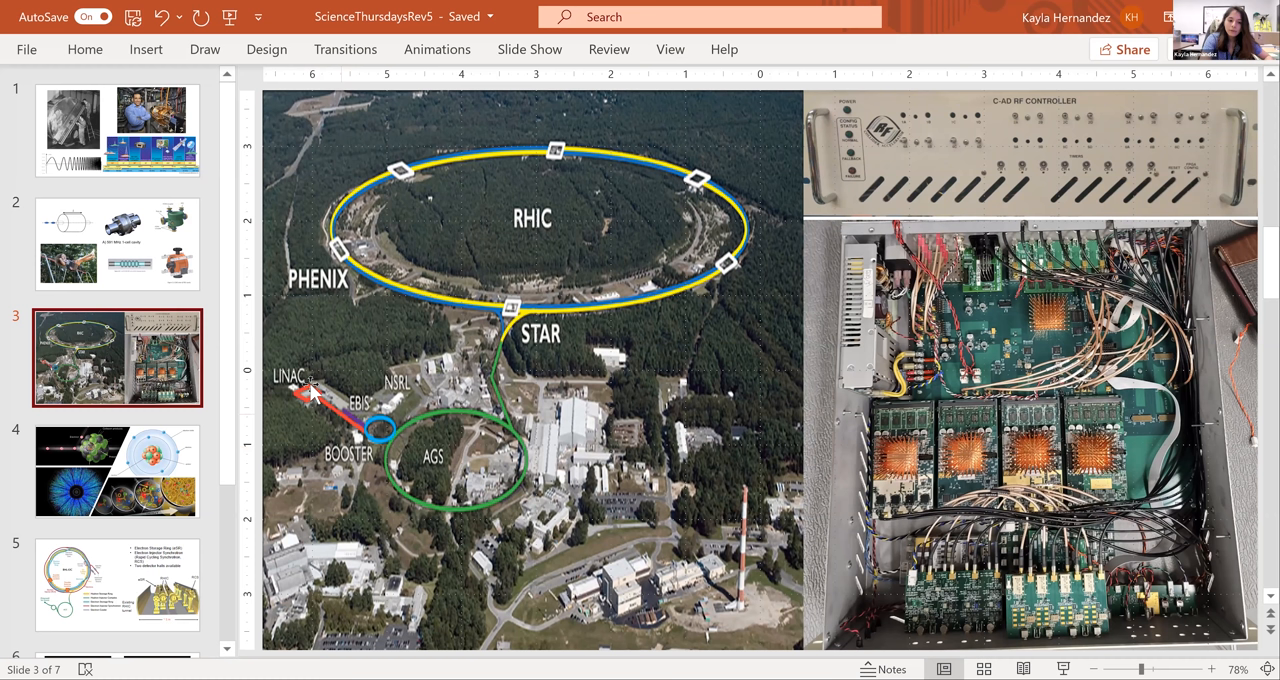
mouse_move(305, 392)
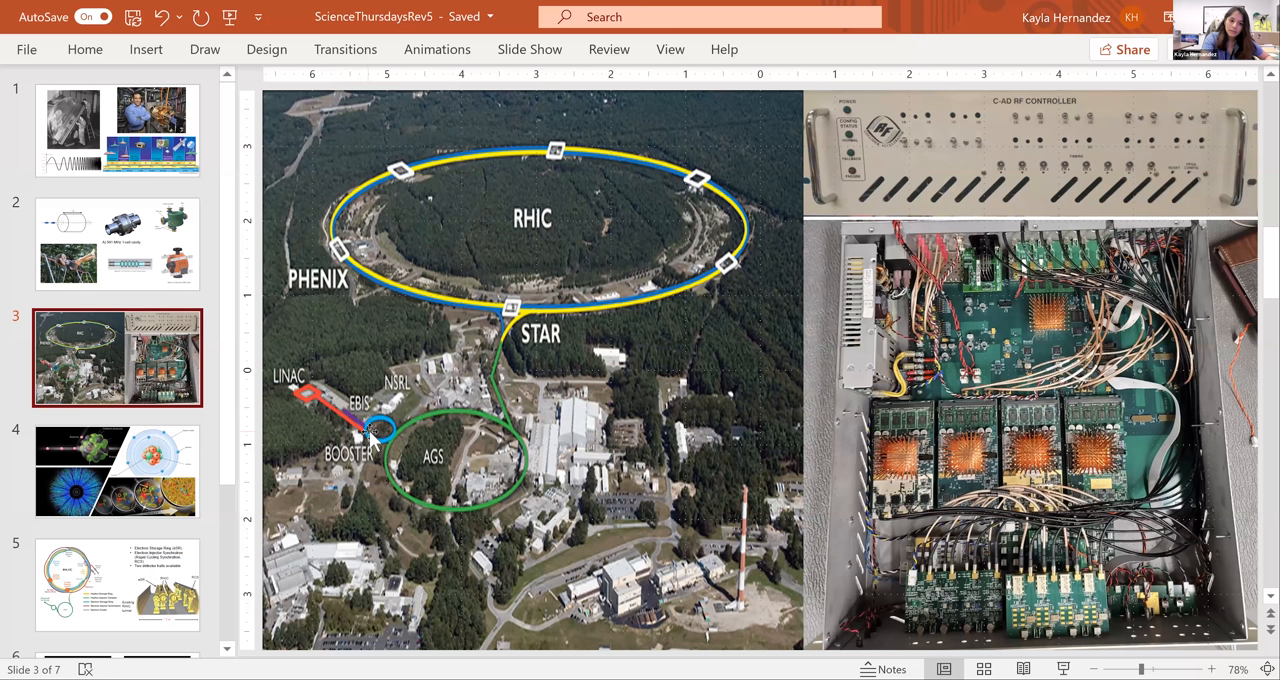
mouse_move(525, 432)
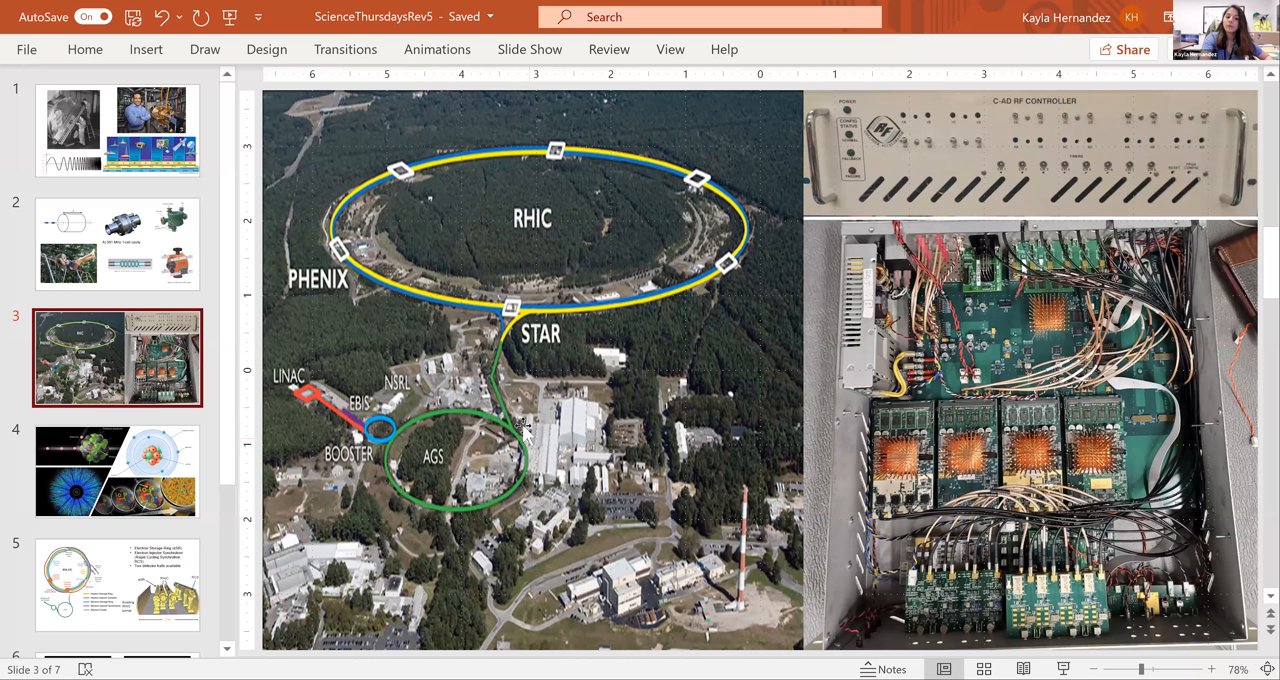
mouse_move(482, 343)
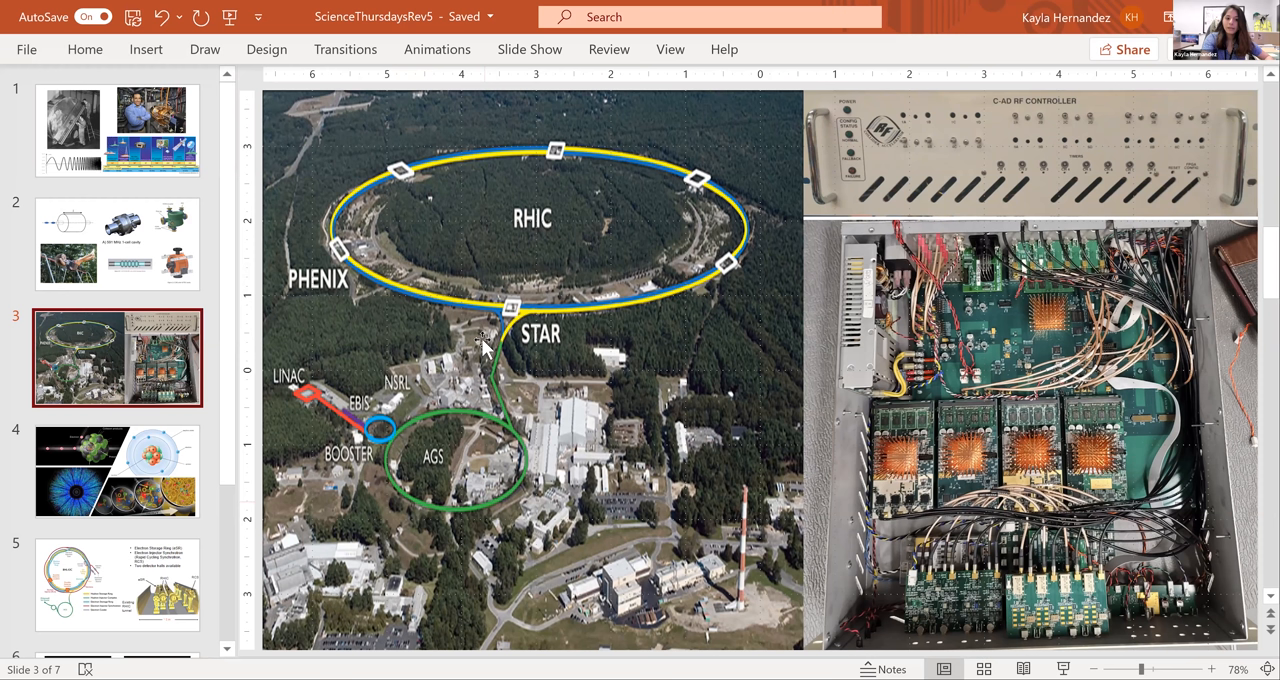
mouse_move(497, 249)
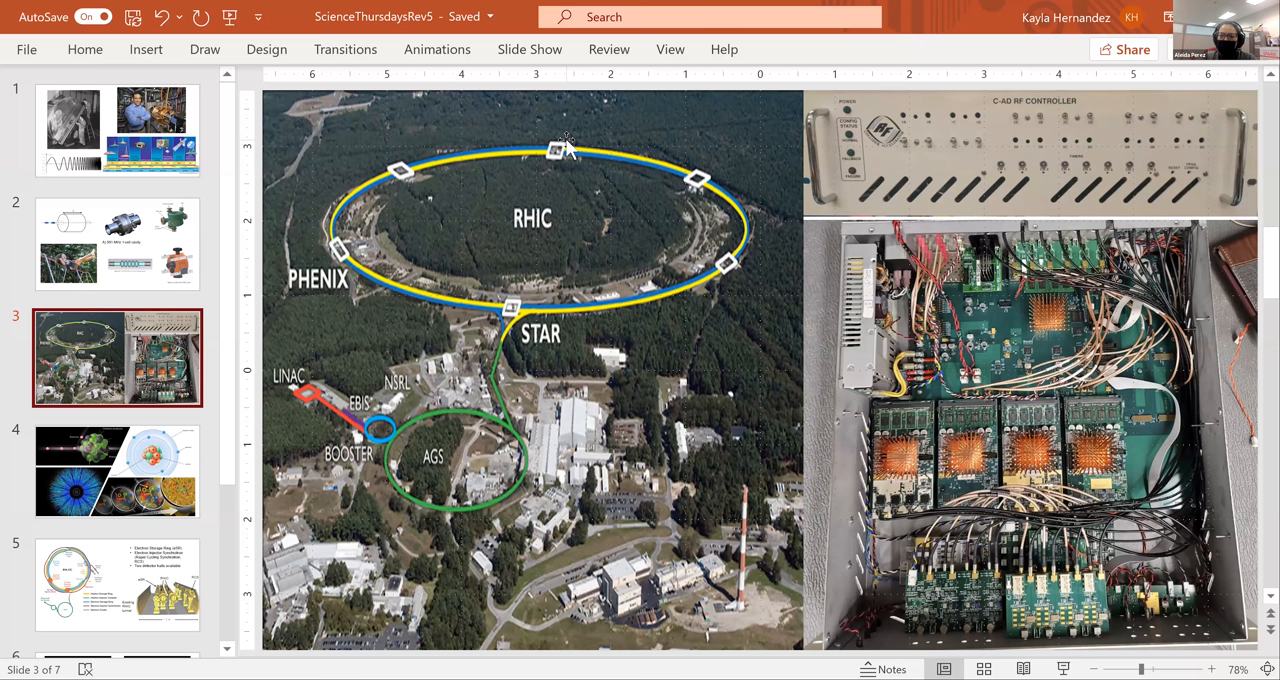
mouse_move(213, 325)
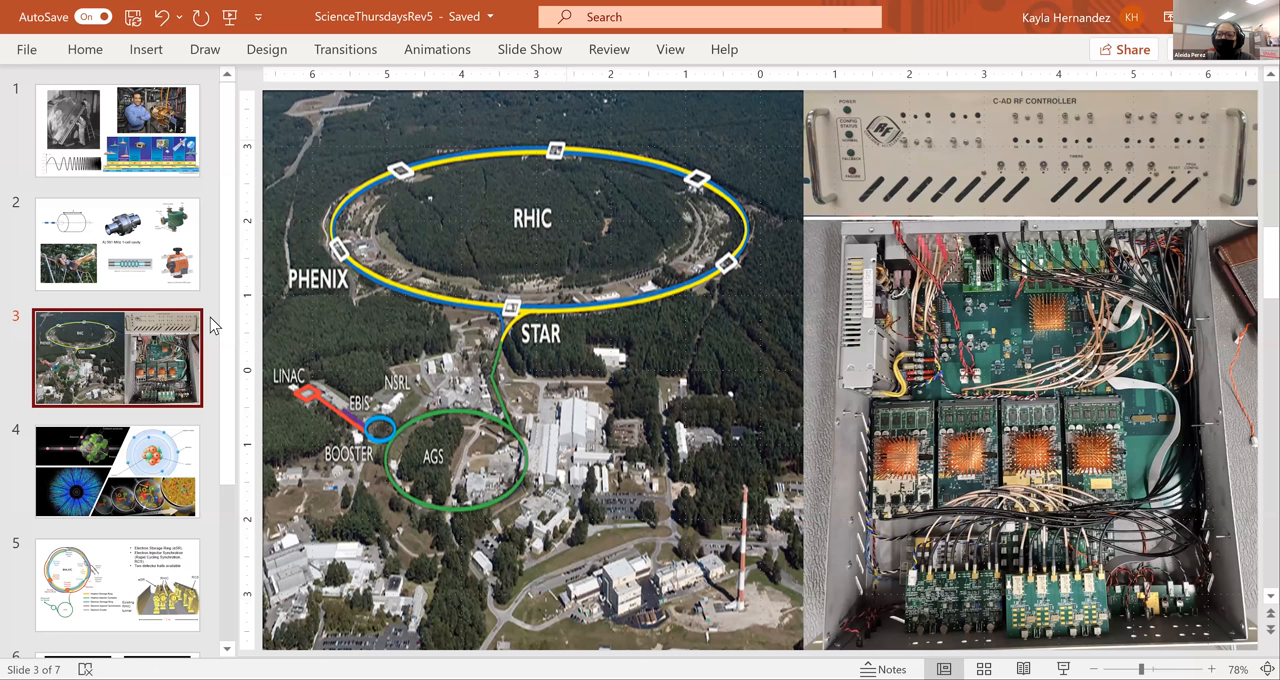
- Open slide 4 with the electron–proton collision and atom diagram
click(117, 471)
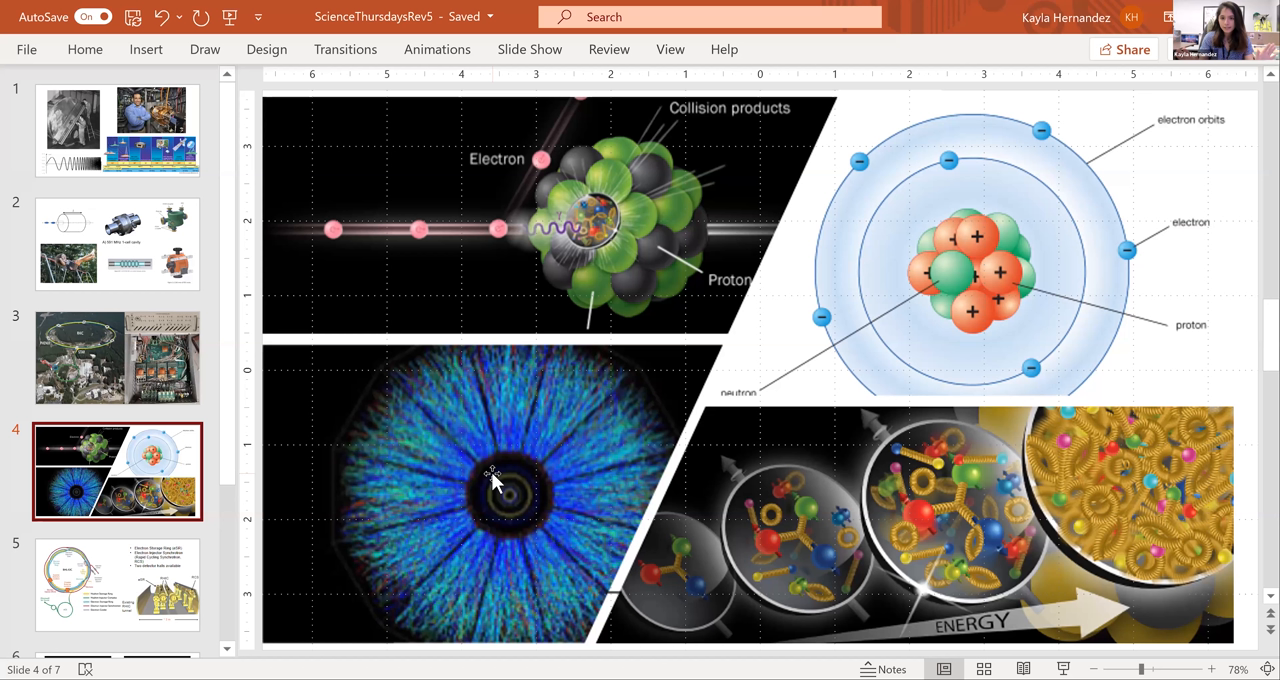
mouse_move(445, 527)
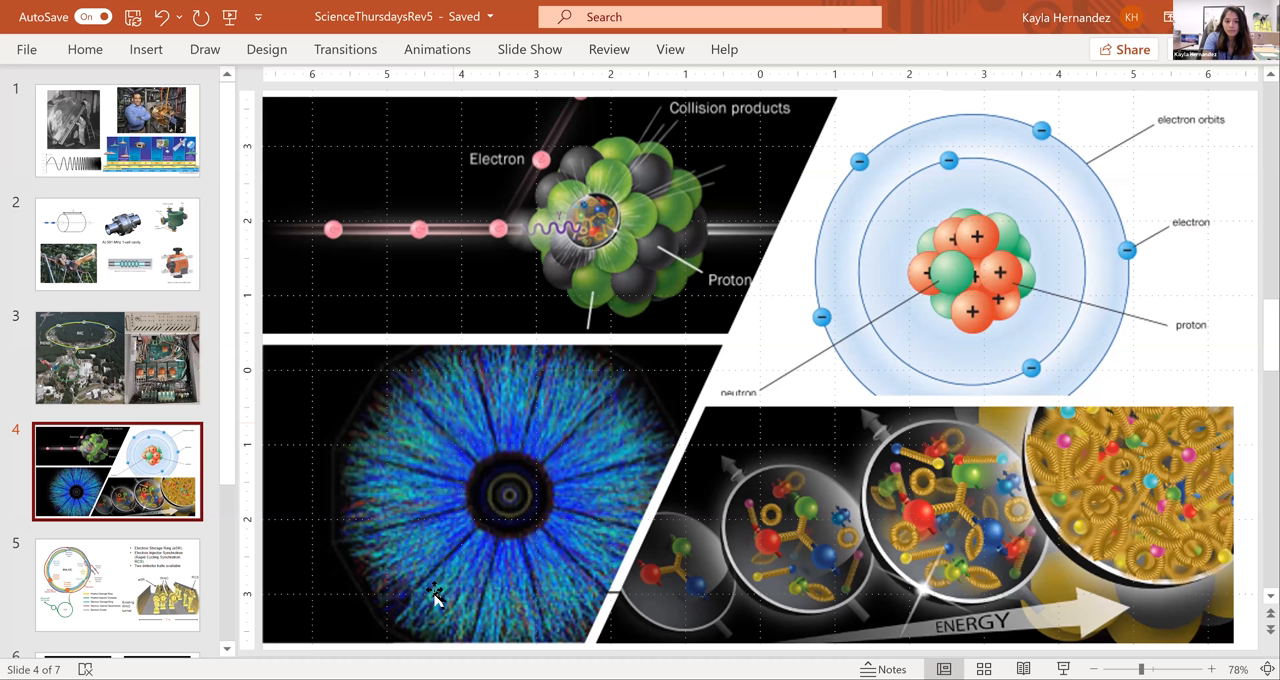
mouse_move(545, 500)
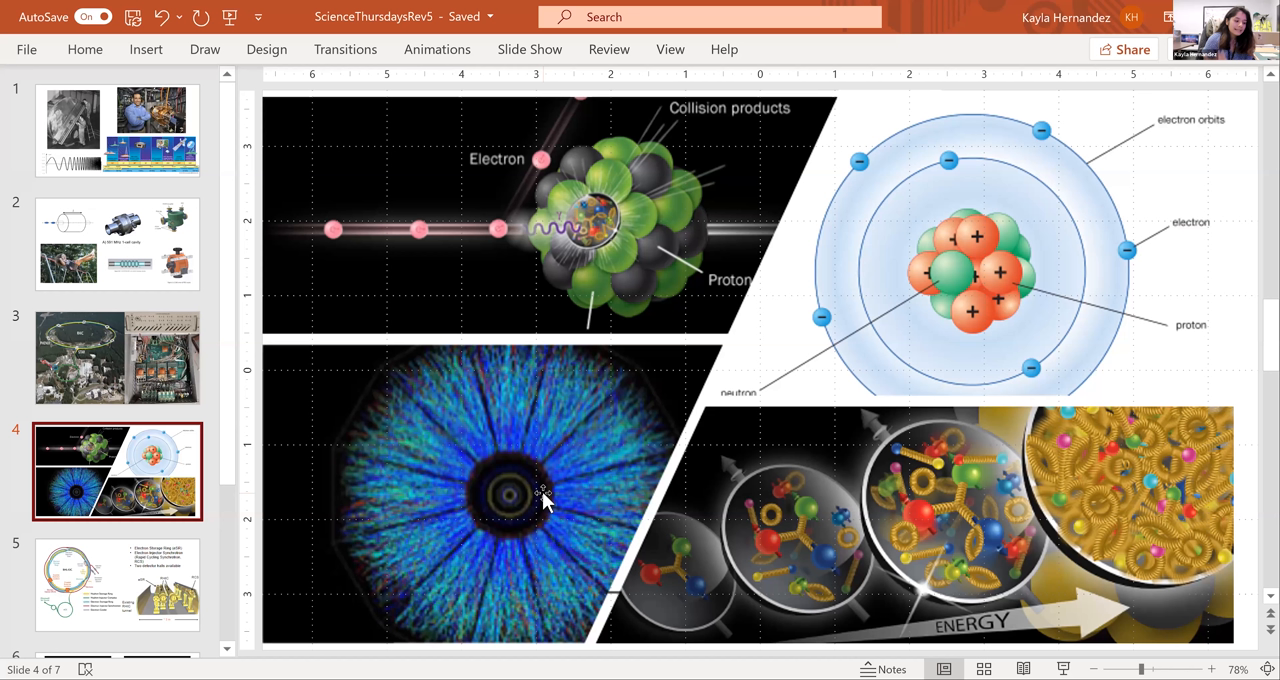
mouse_move(495, 248)
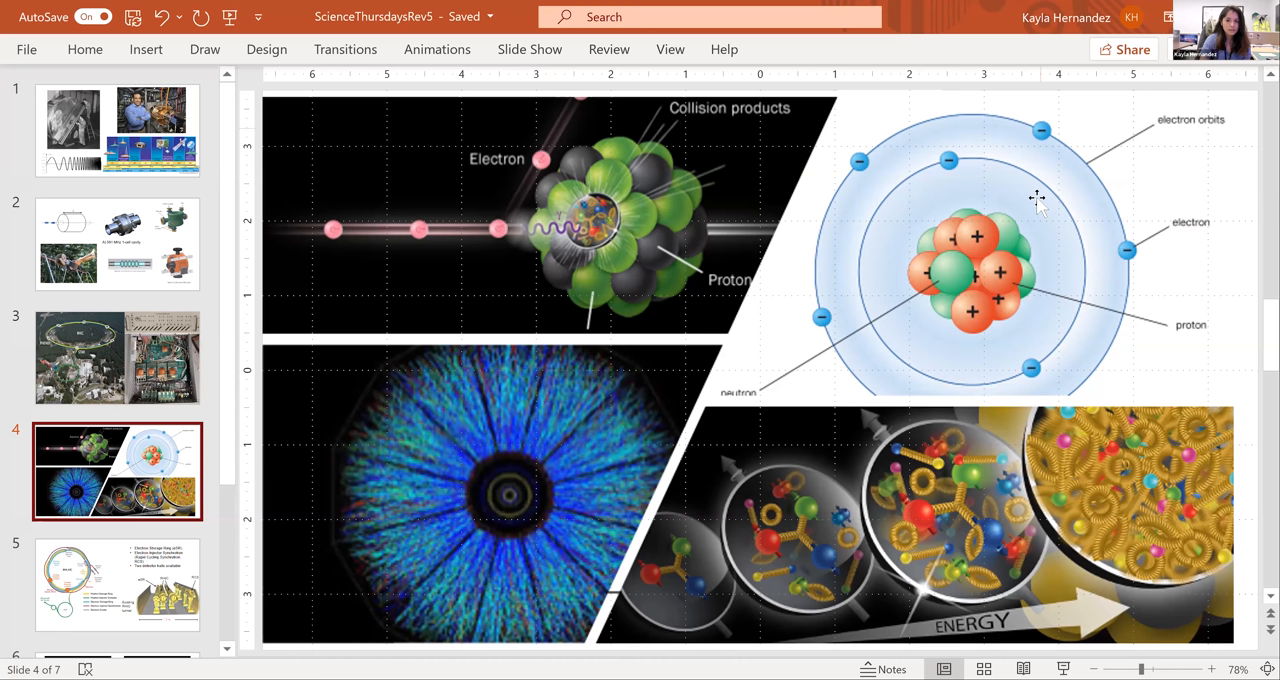
mouse_move(983, 237)
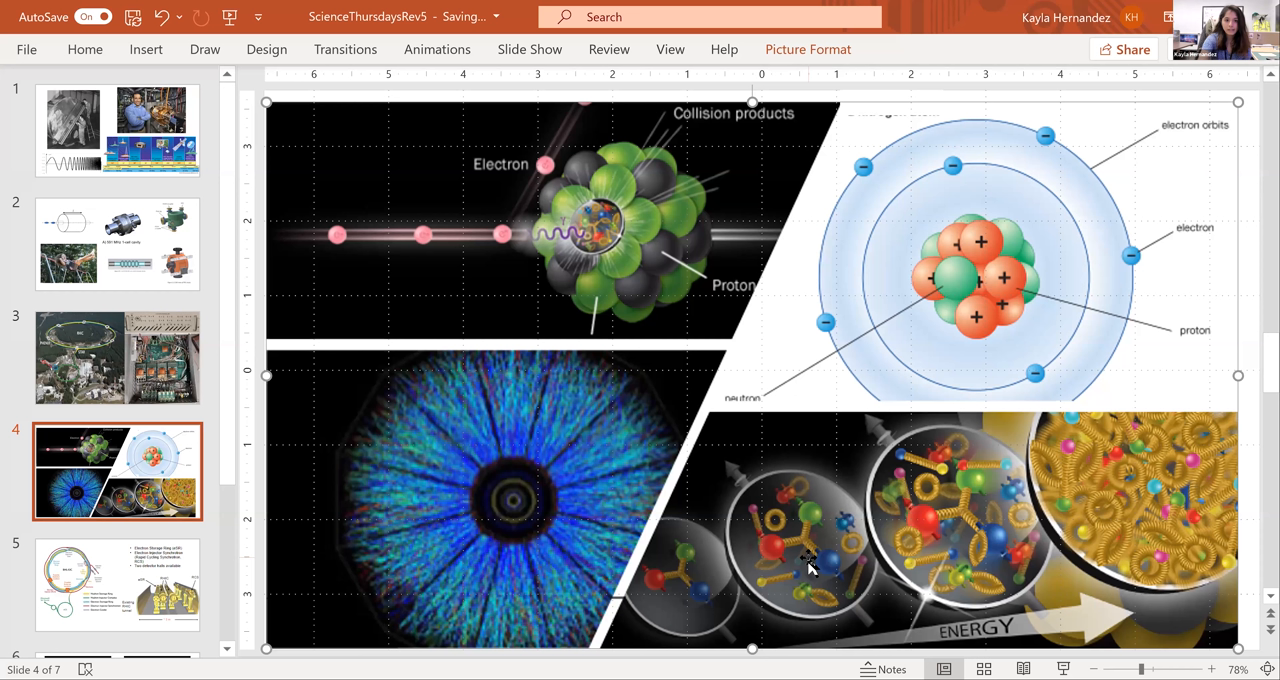
mouse_move(1127, 488)
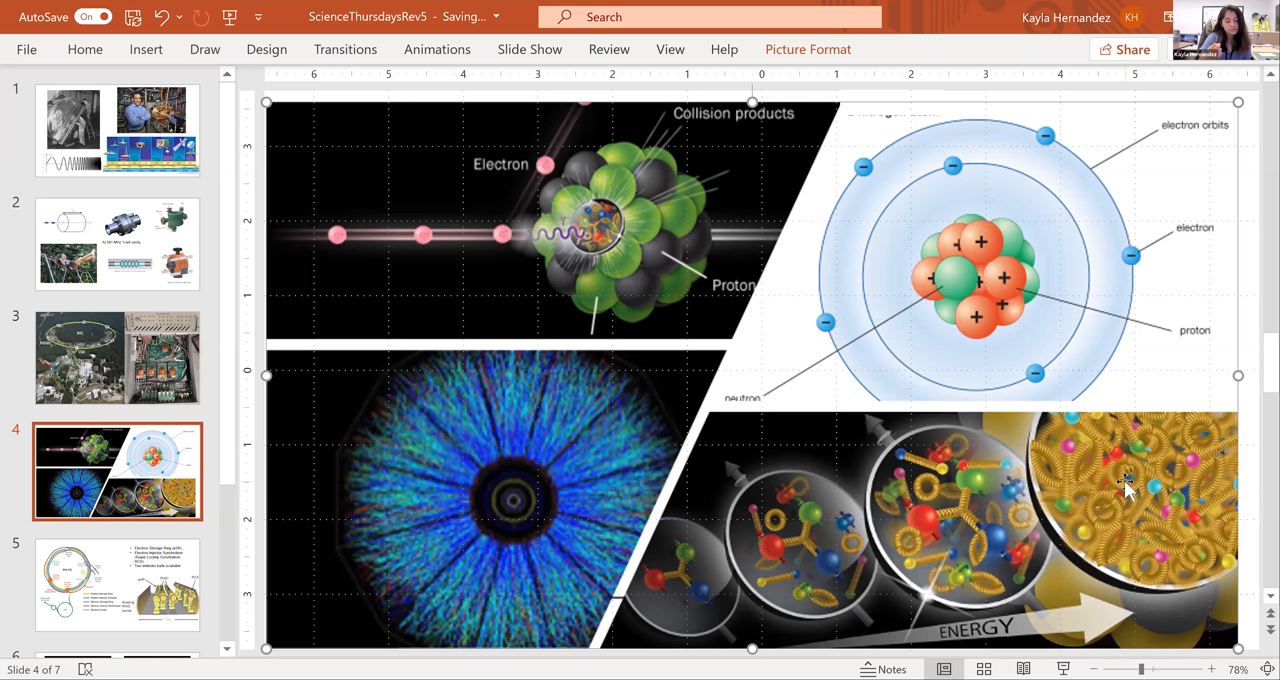
mouse_move(947, 350)
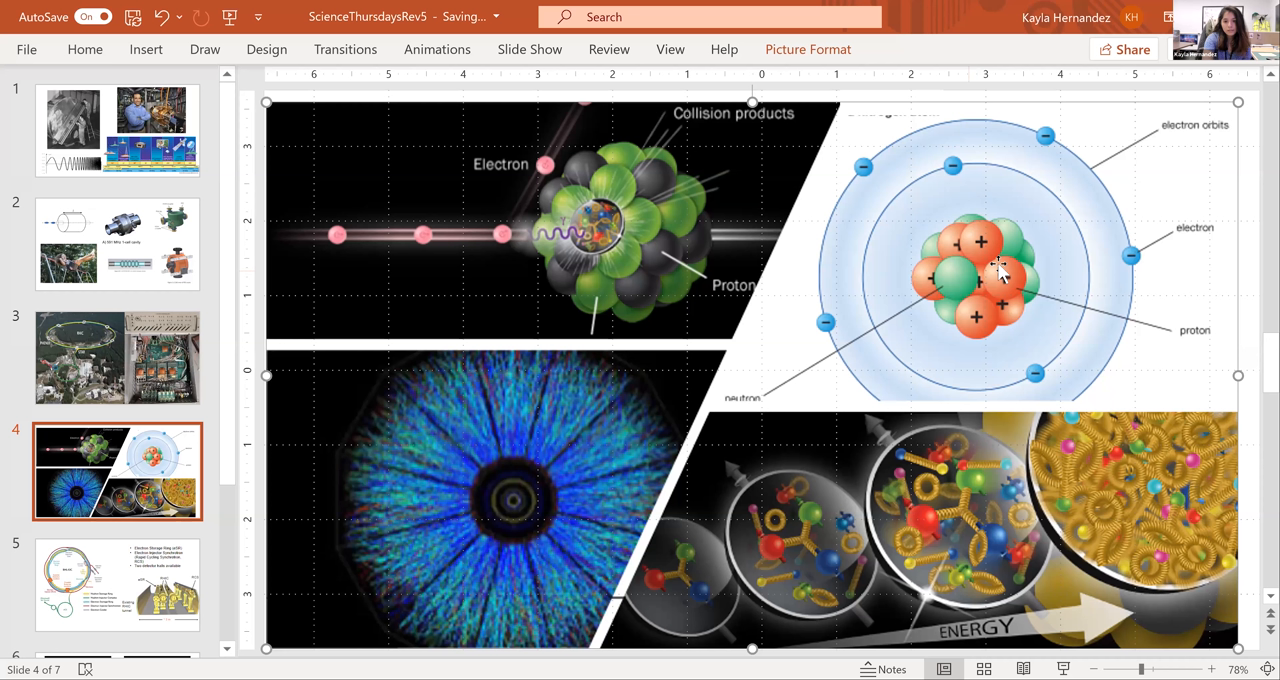
mouse_move(1115, 340)
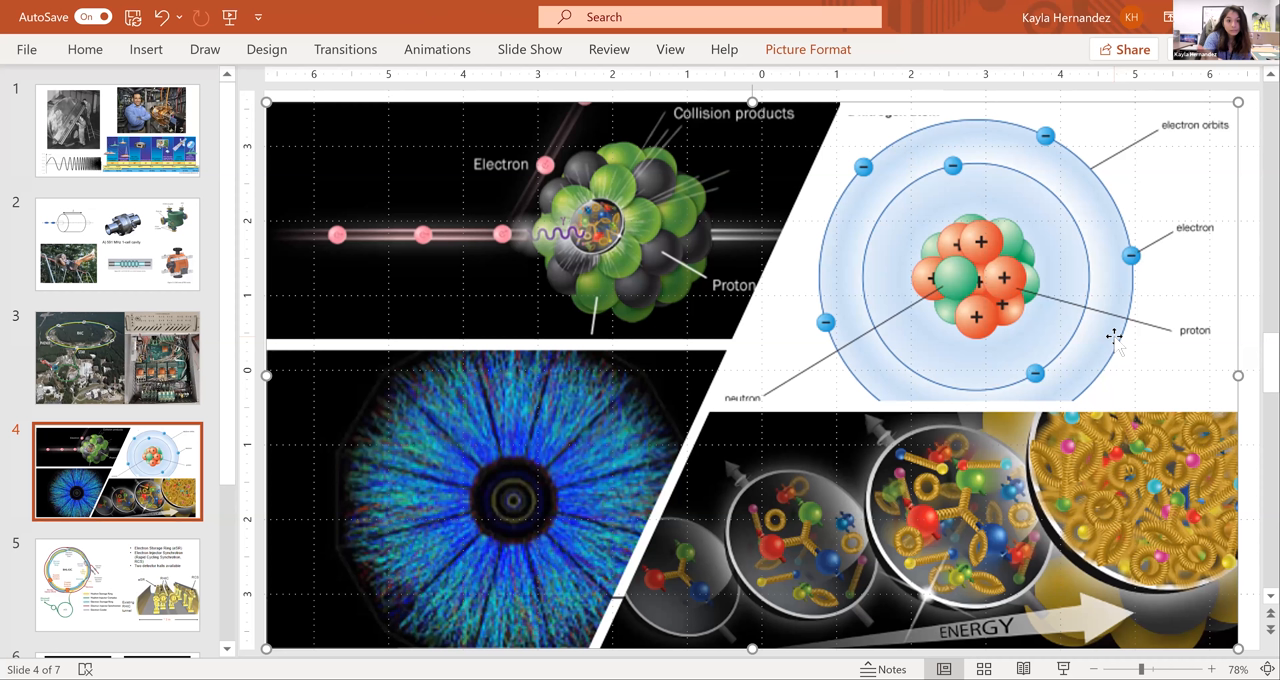
mouse_move(920, 280)
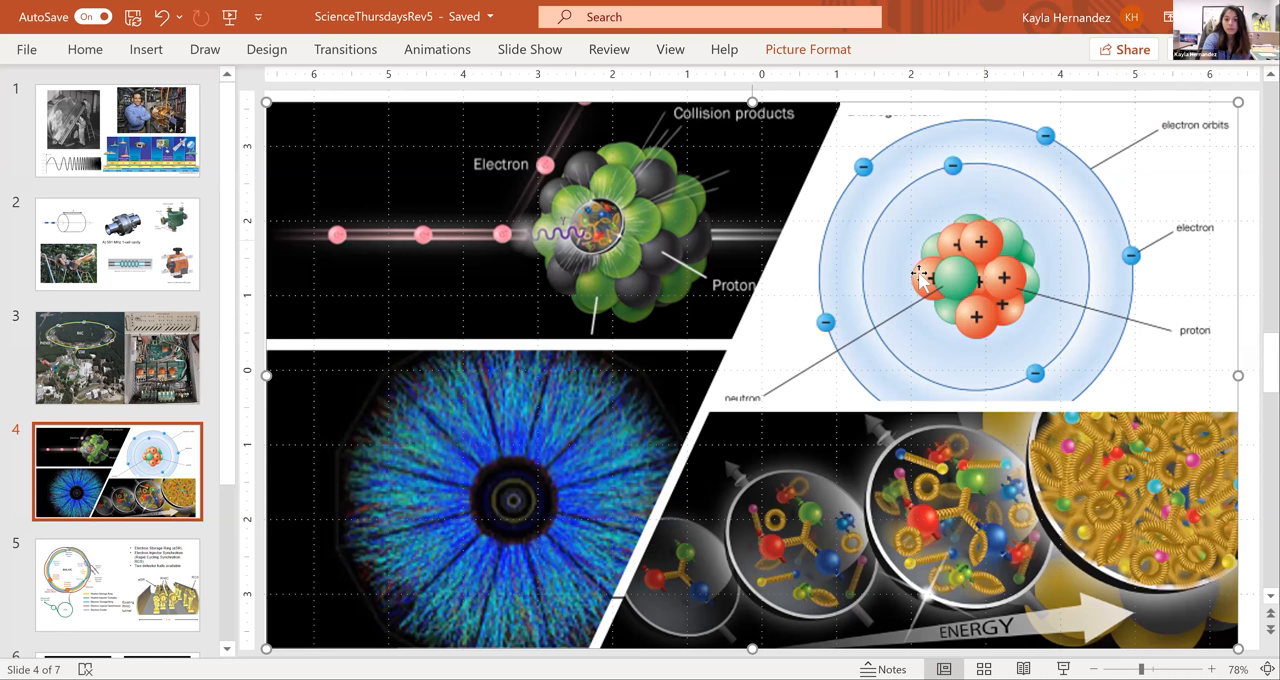
mouse_move(990, 300)
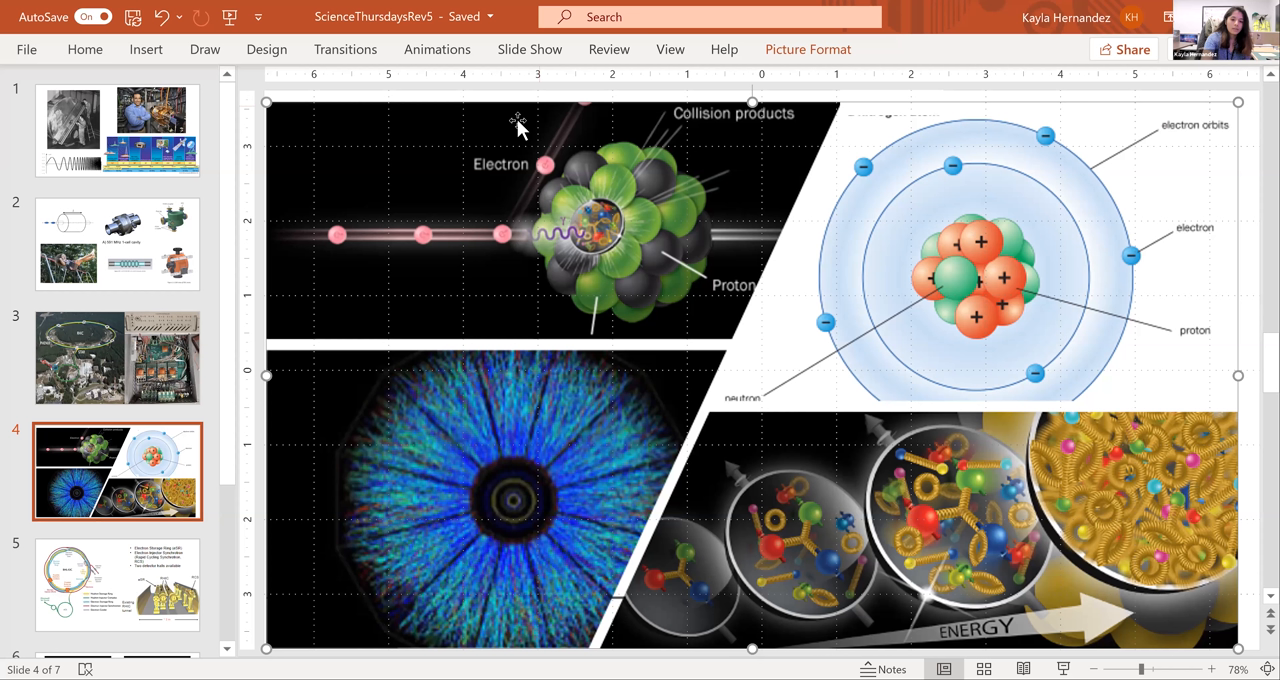
mouse_move(582, 240)
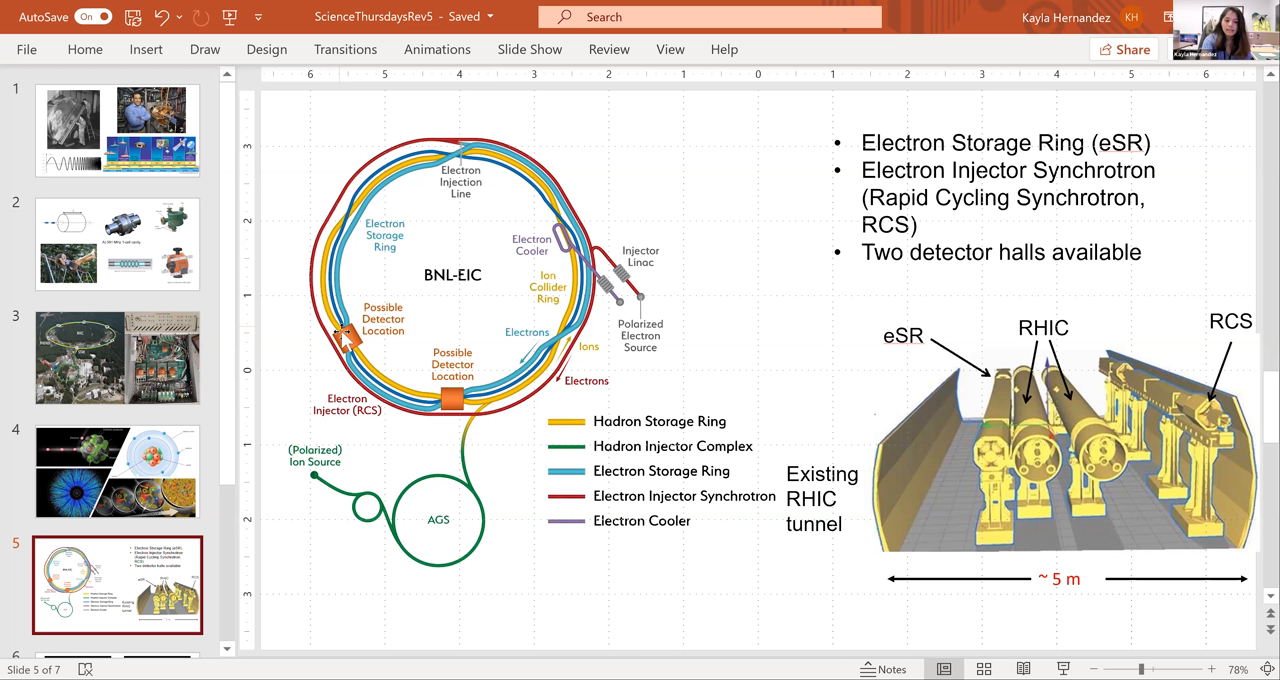
mouse_move(385, 258)
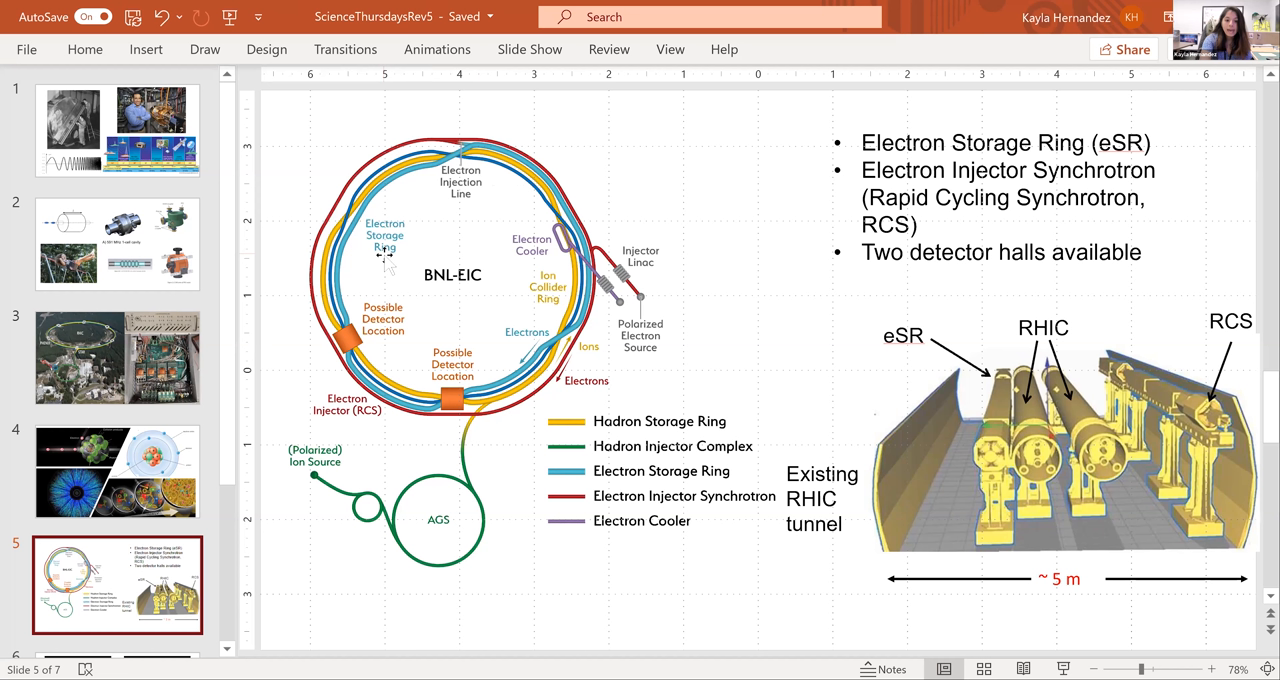
mouse_move(738, 508)
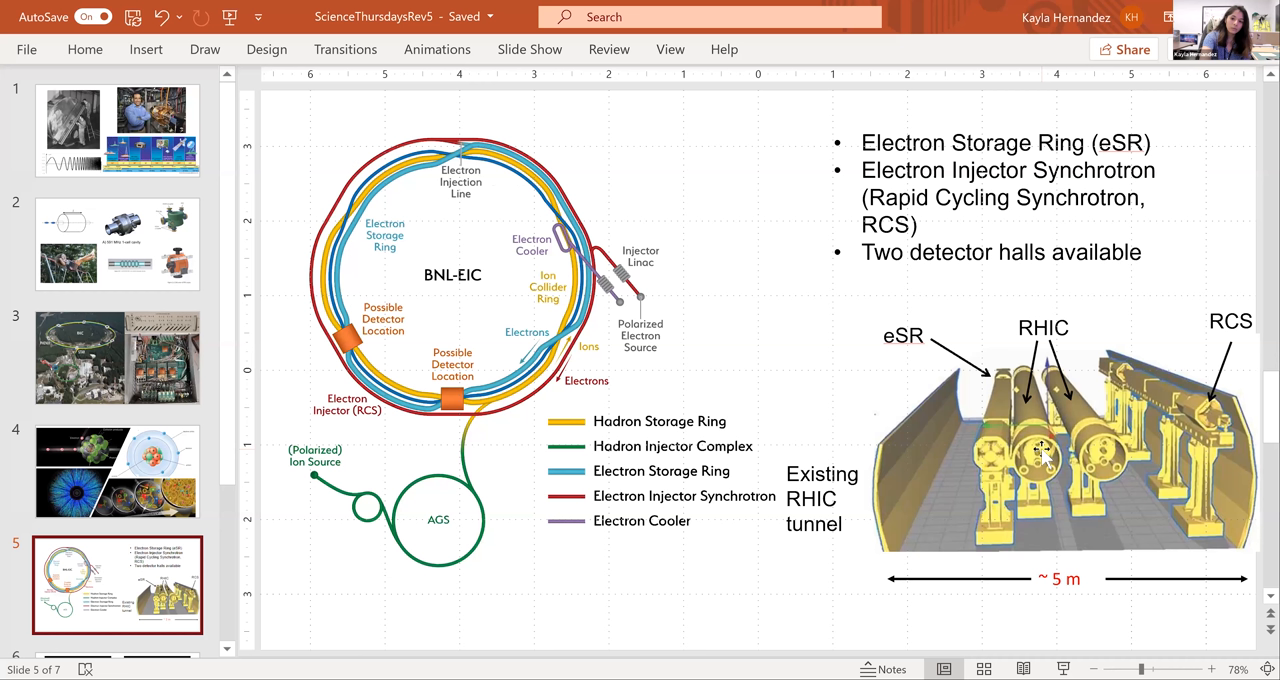
mouse_move(1127, 373)
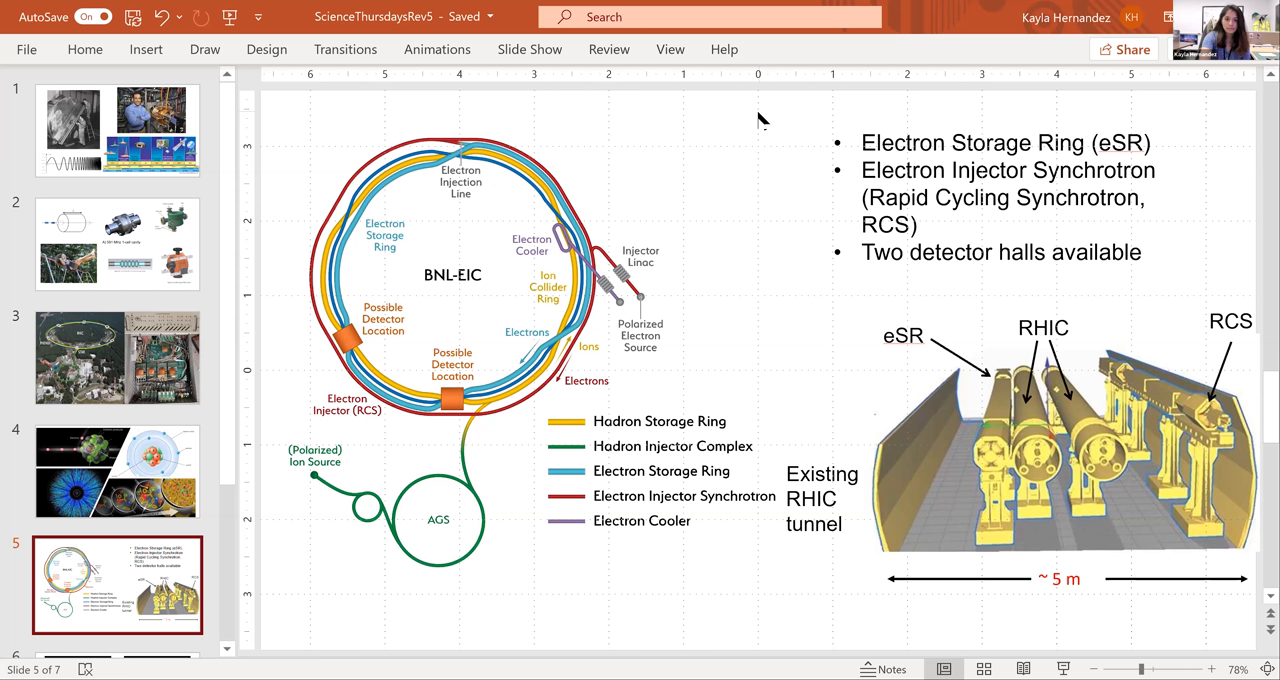
mouse_move(690, 130)
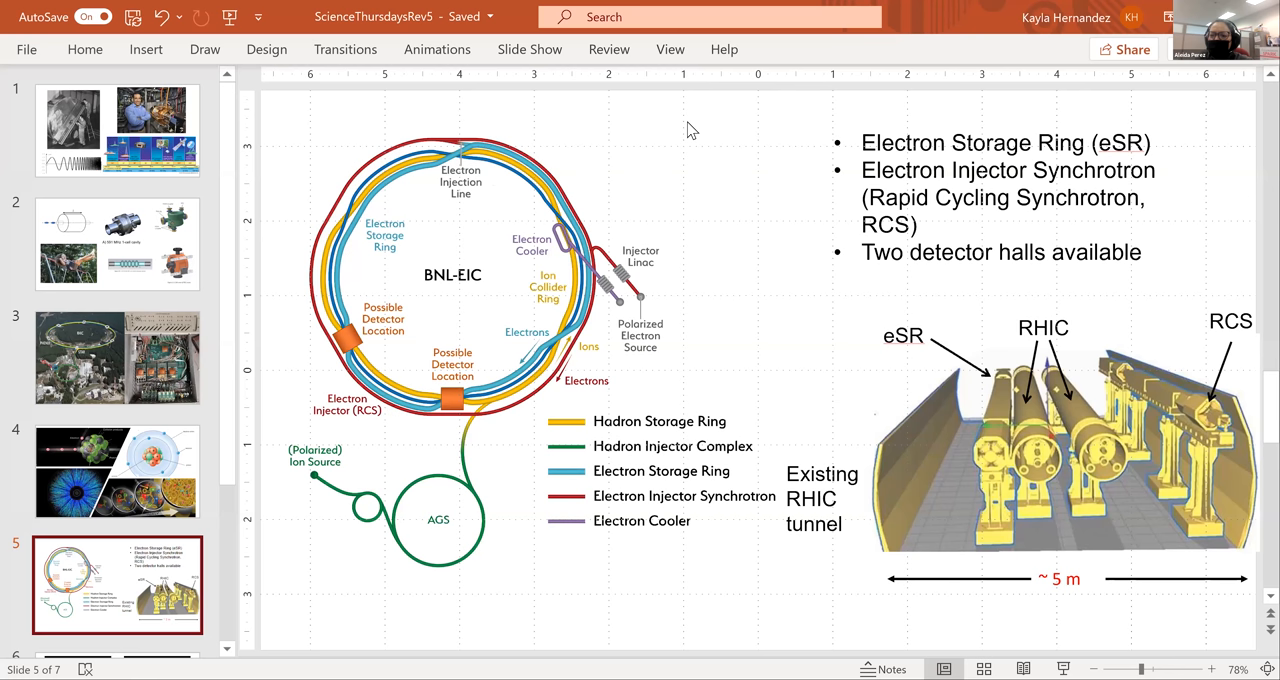
- Open slide 6 with the two black-background ring animations
click(117, 491)
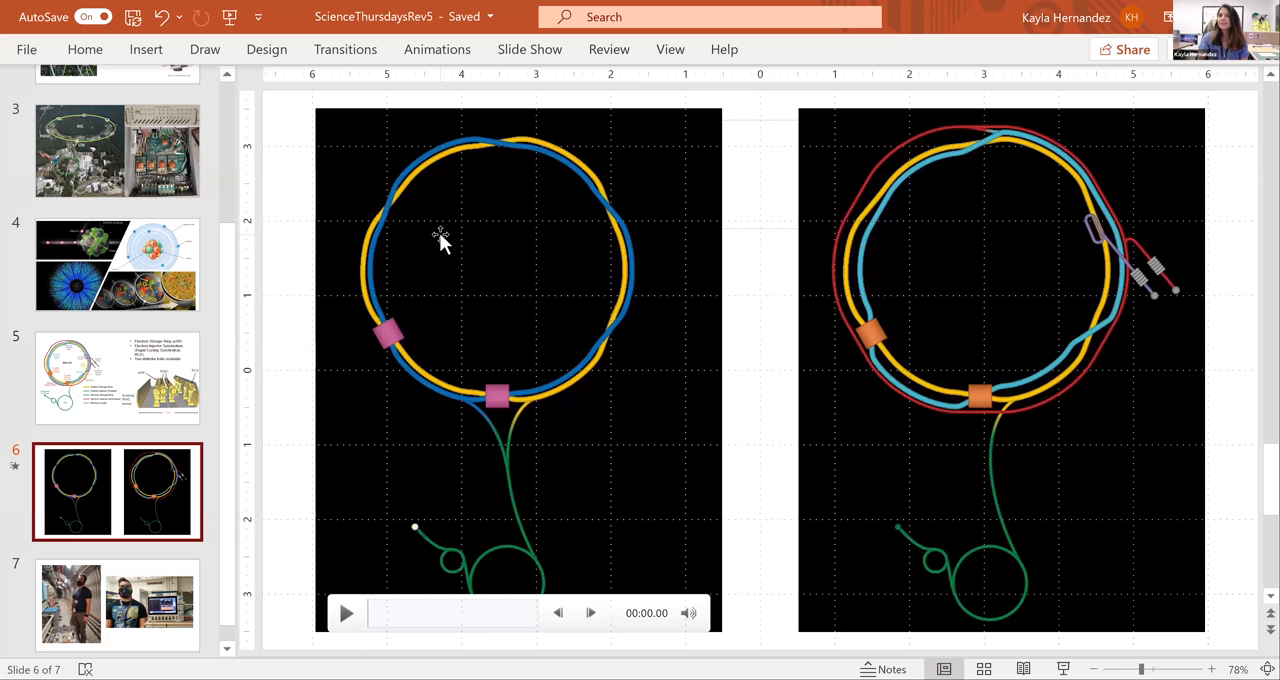
mouse_move(497, 510)
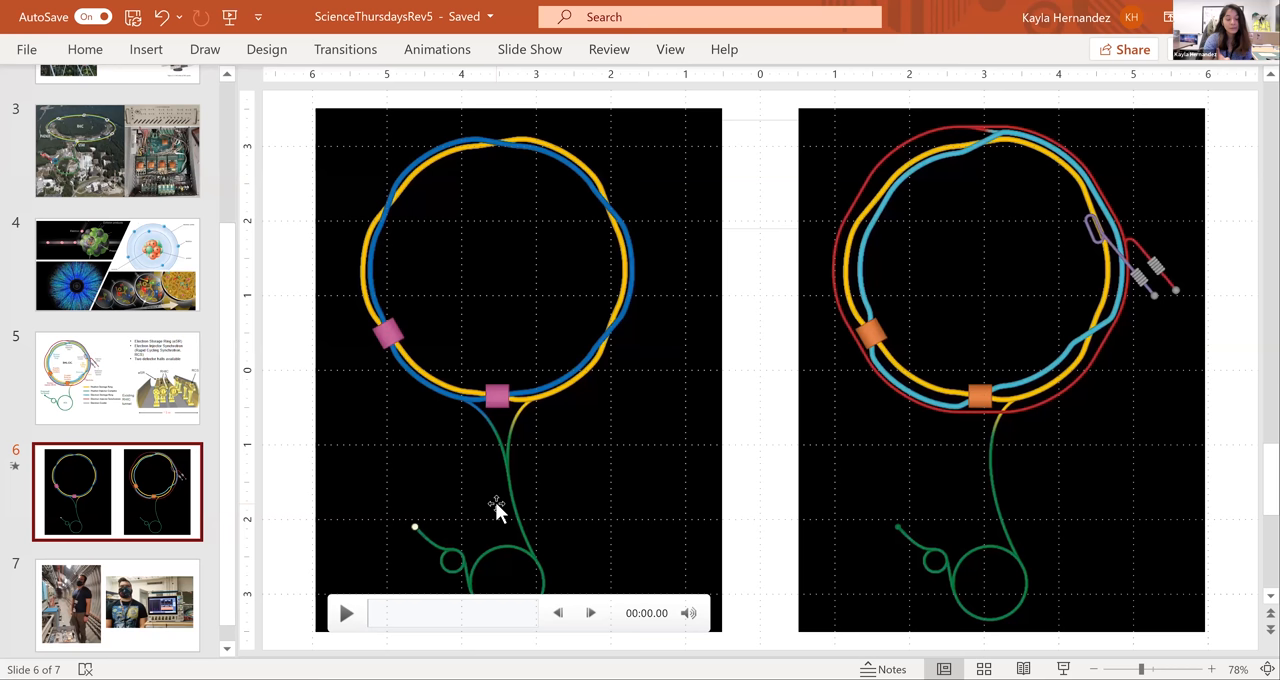
- Select the right-hand ring video with the red injector ring
click(346, 613)
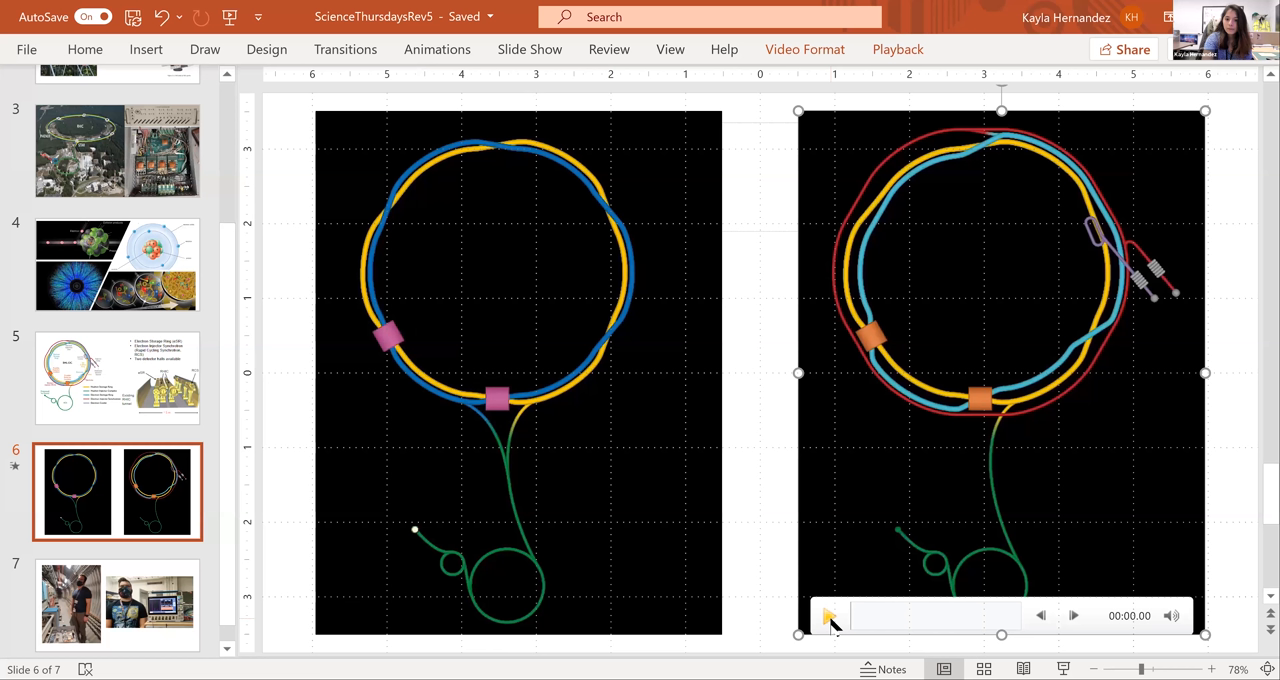
- Play the right-hand ring video through to 22 seconds
click(831, 615)
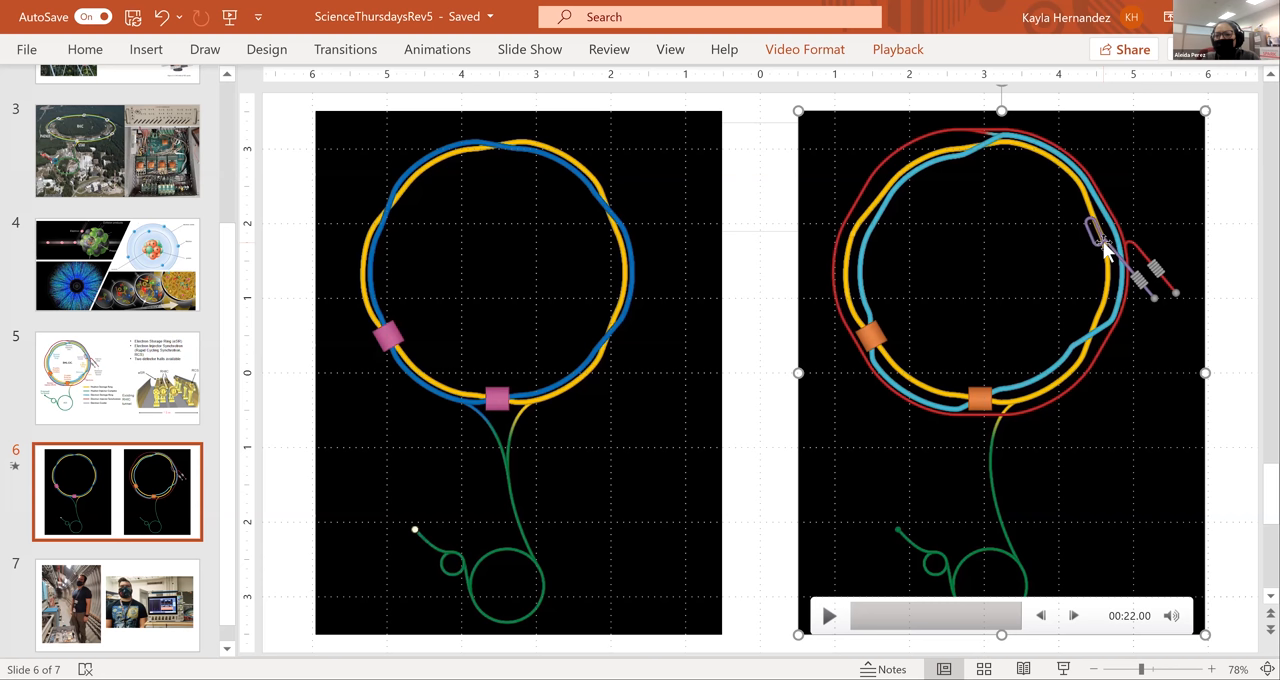
mouse_move(295, 290)
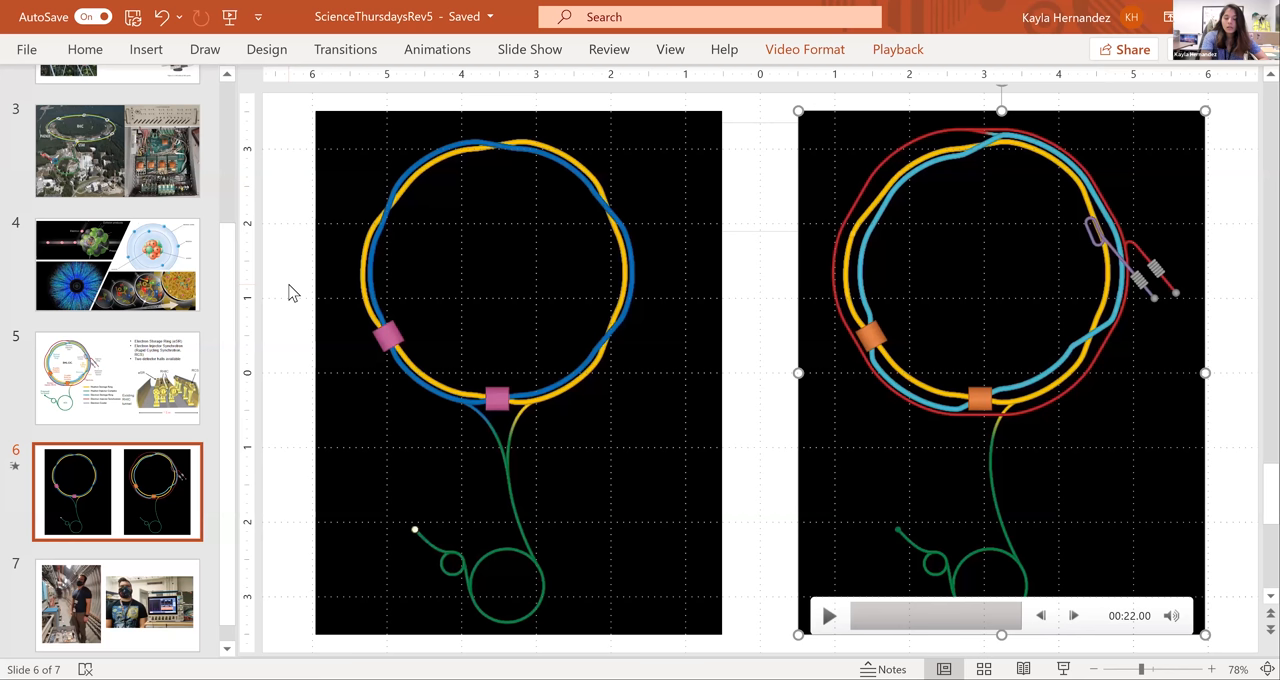
- Return to slide 4 with the collision, atom and energy illustrations
click(117, 265)
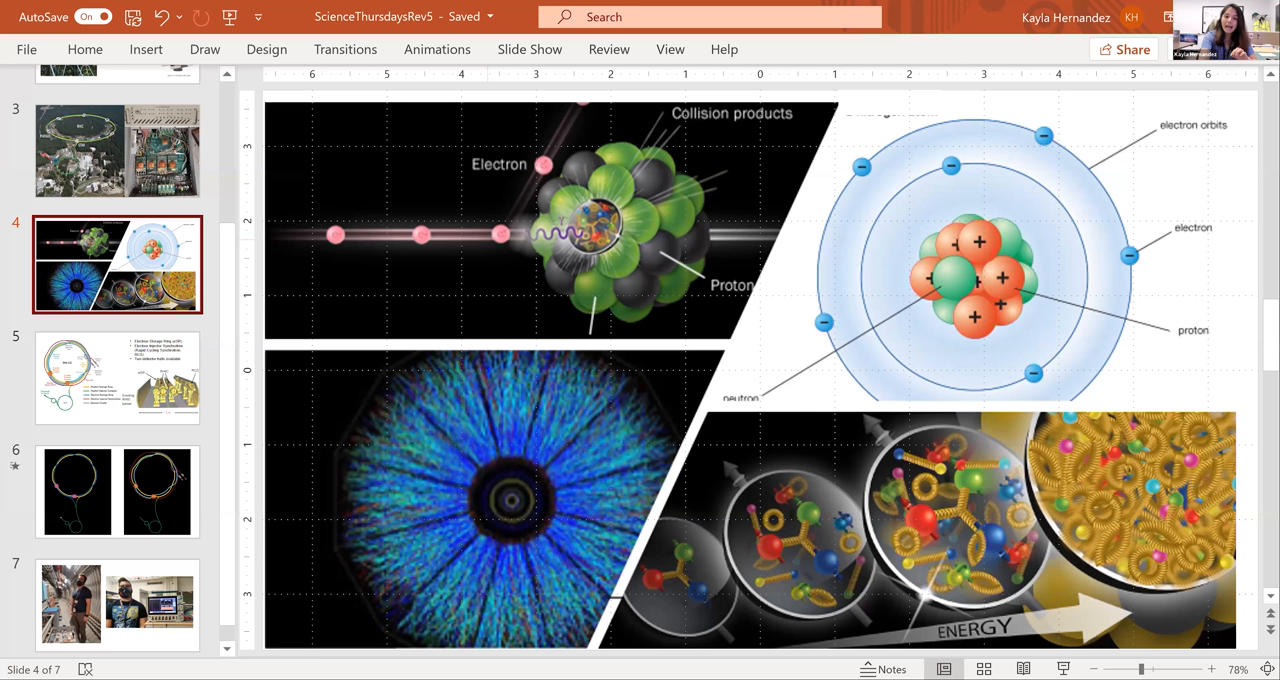
mouse_move(1000, 215)
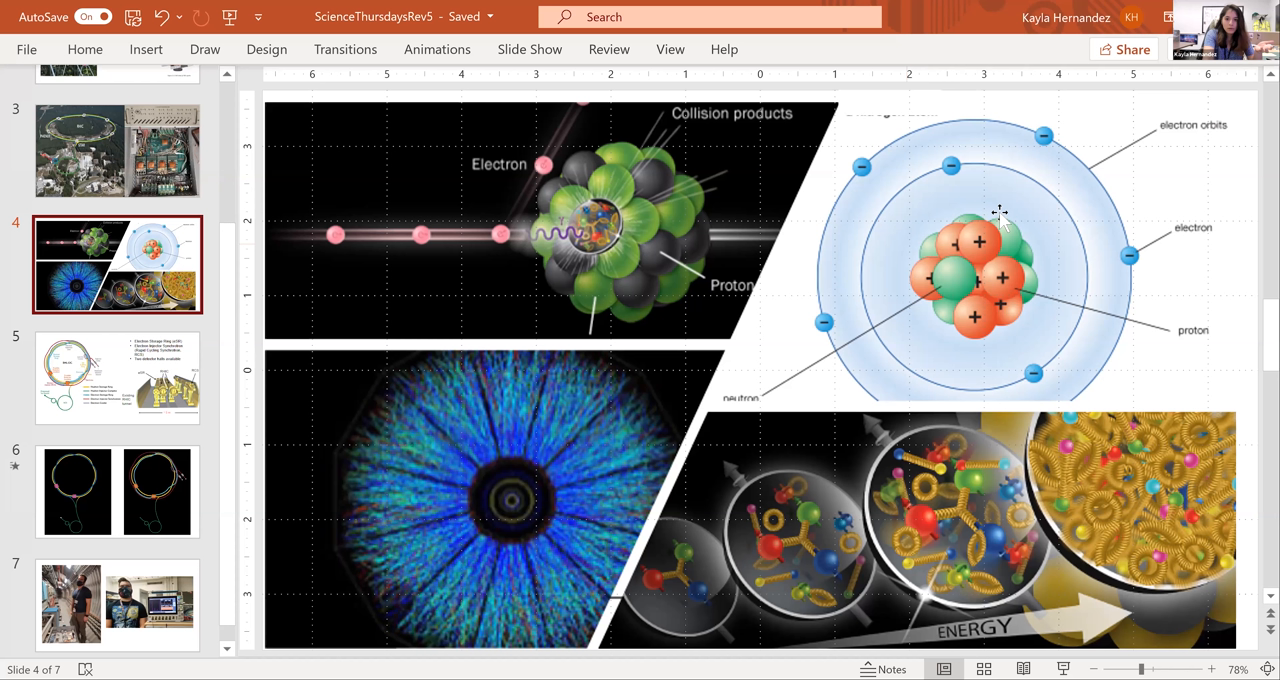
mouse_move(1018, 252)
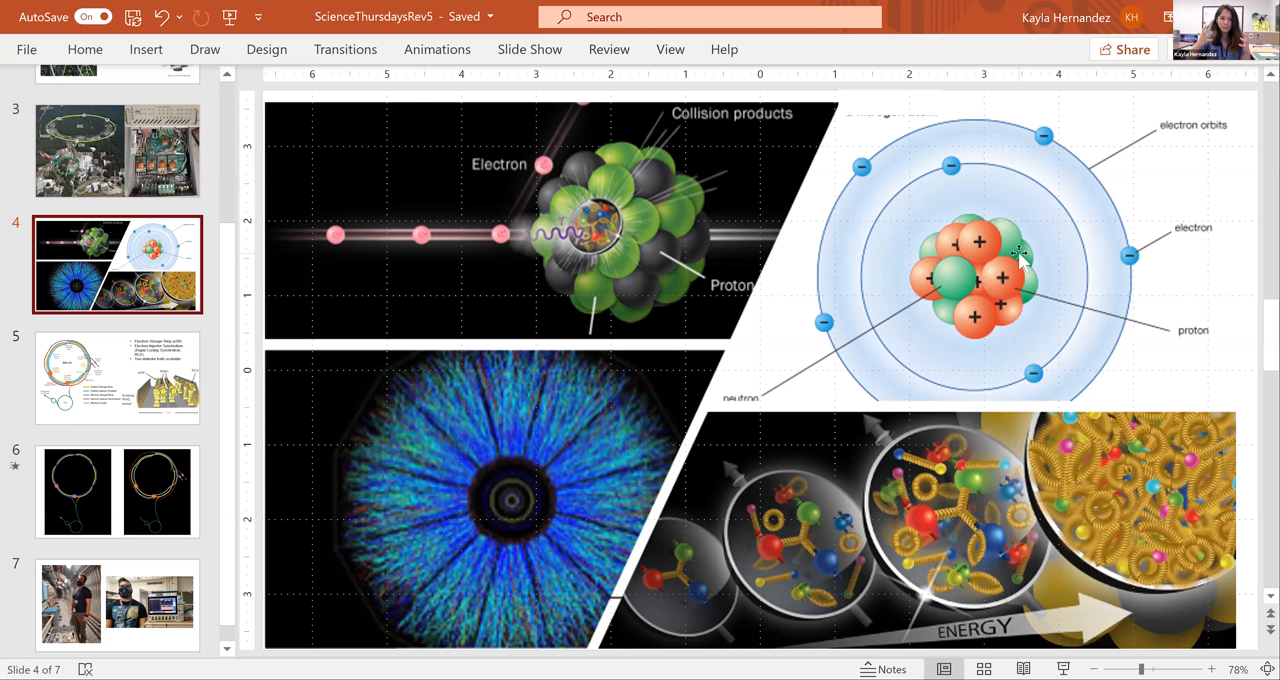
mouse_move(540, 645)
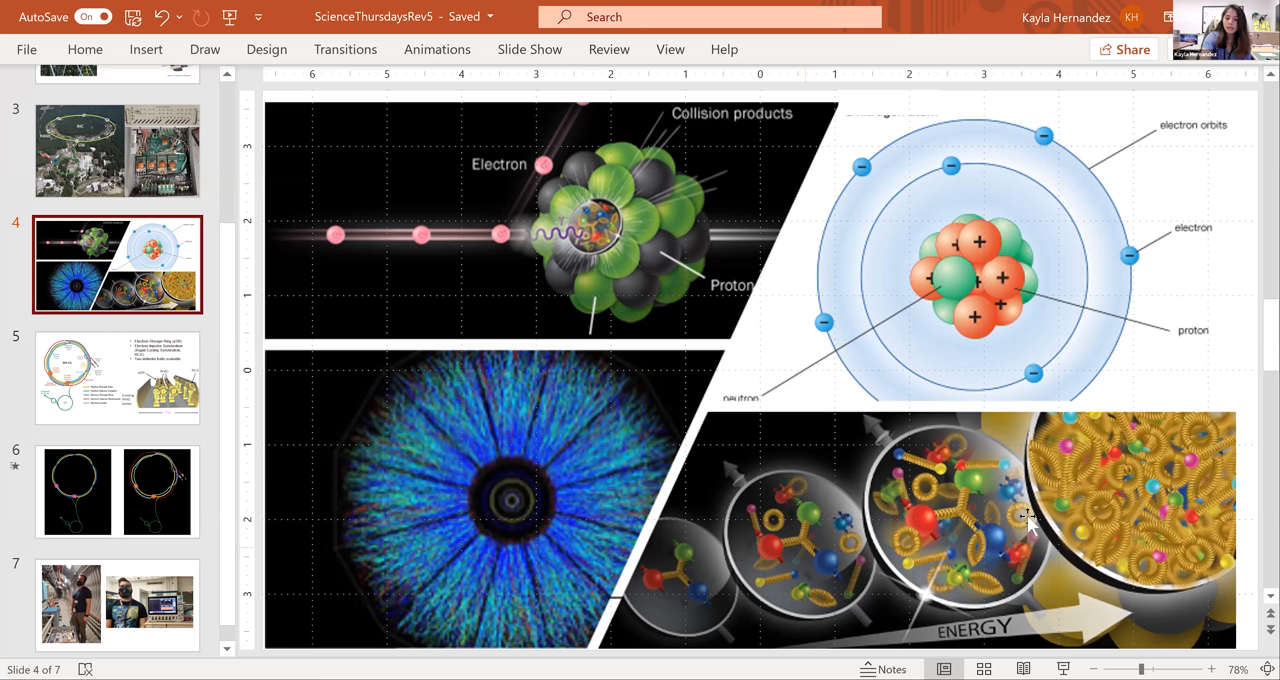
mouse_move(1160, 505)
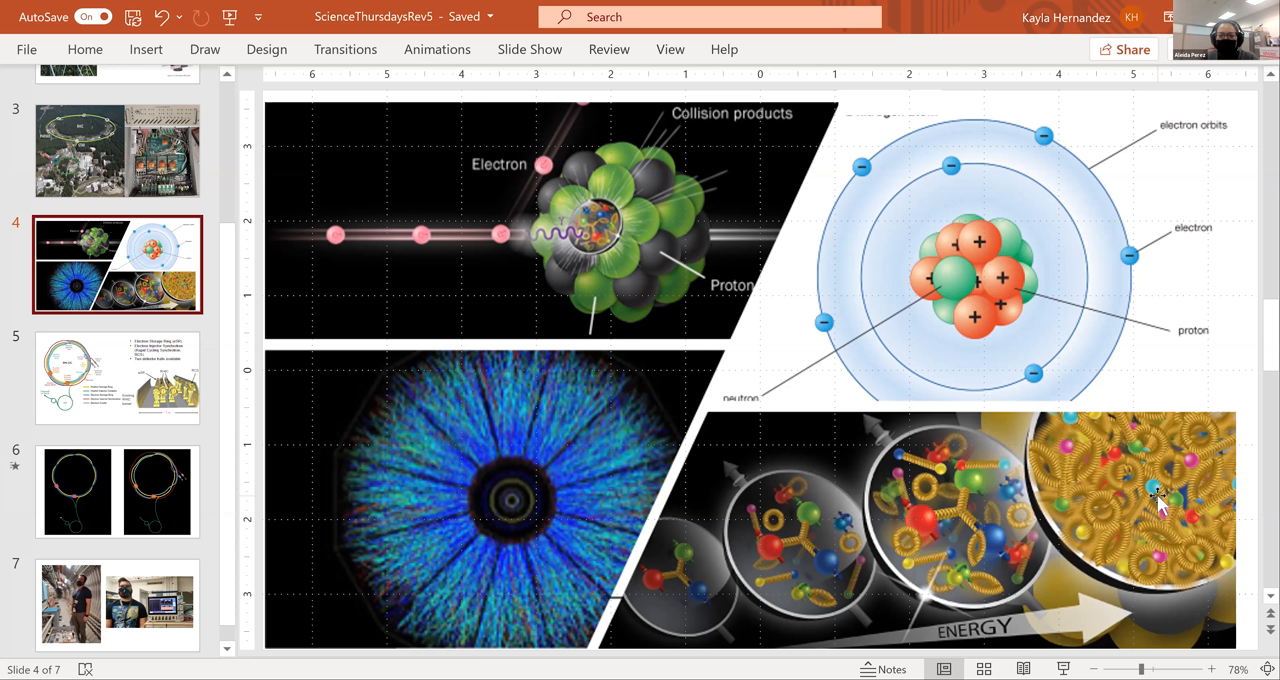
mouse_move(603, 425)
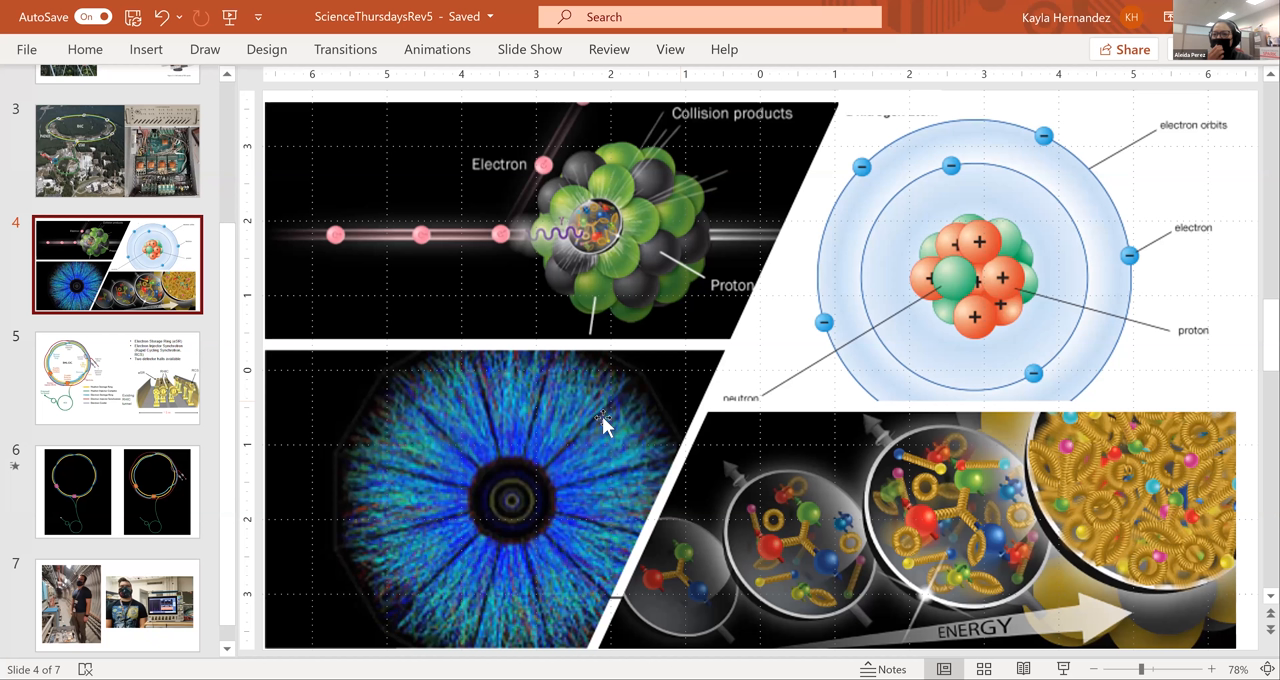
mouse_move(310, 72)
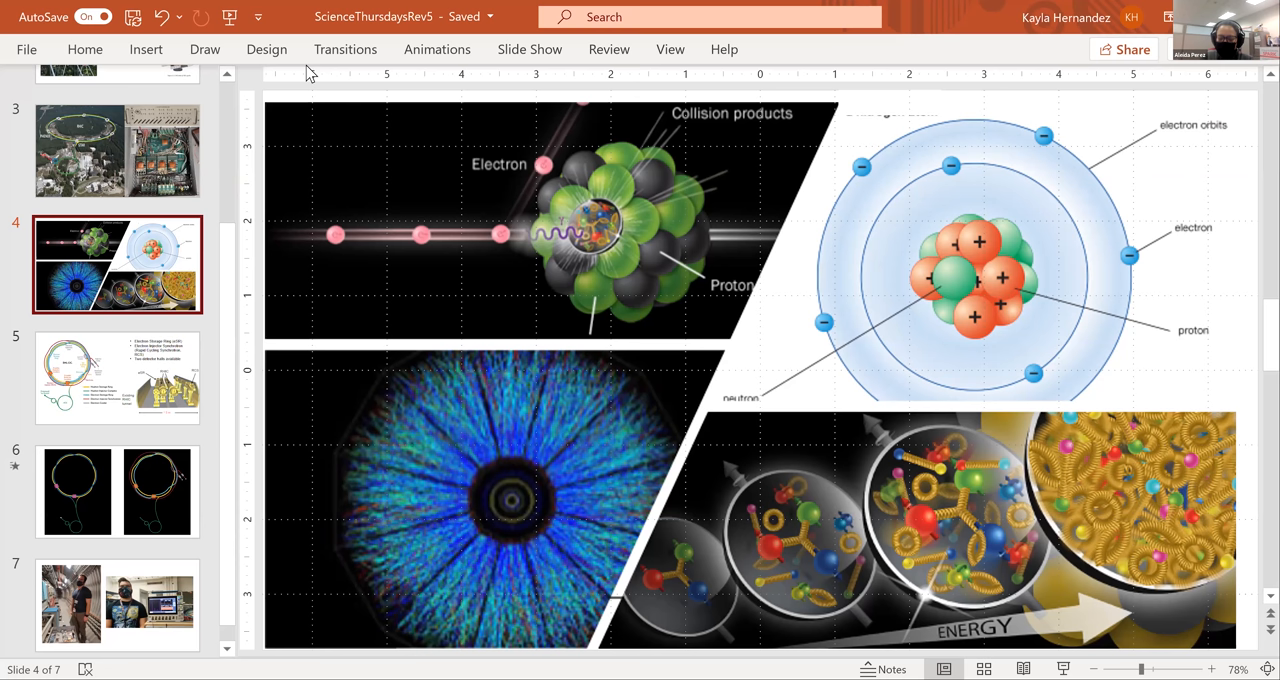
- Open slide 7 and select the tunnel photo of the masked worker
click(117, 605)
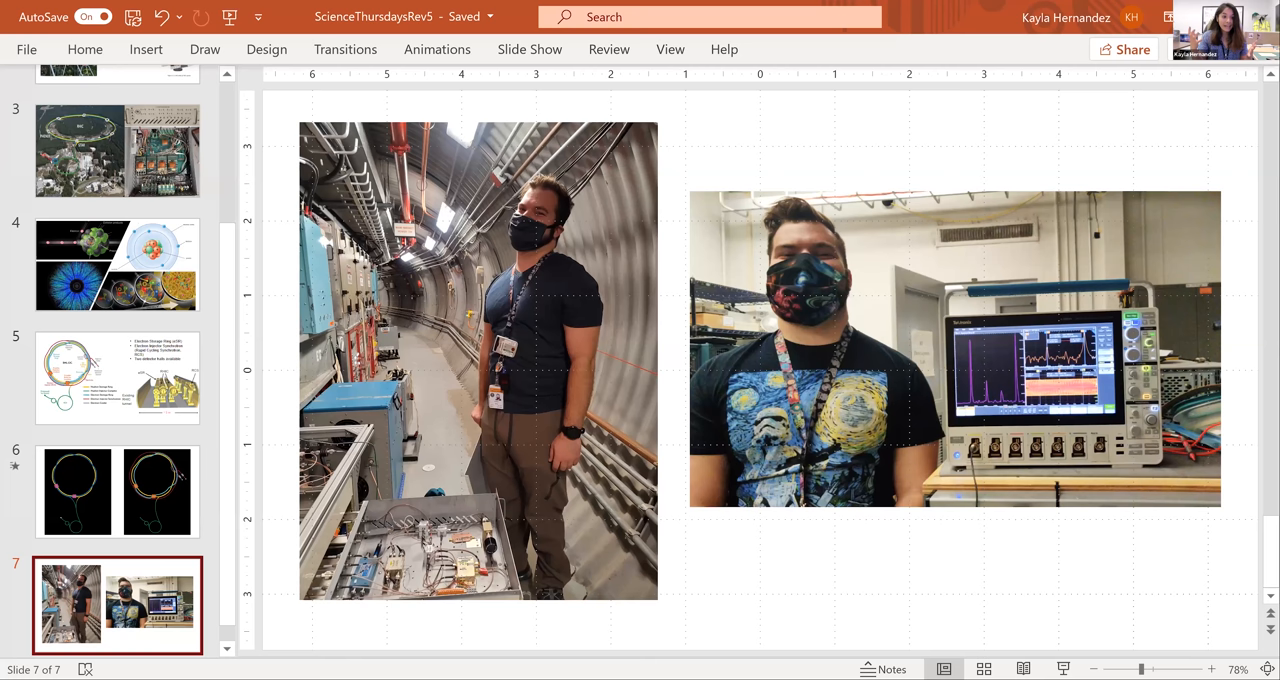
click(478, 360)
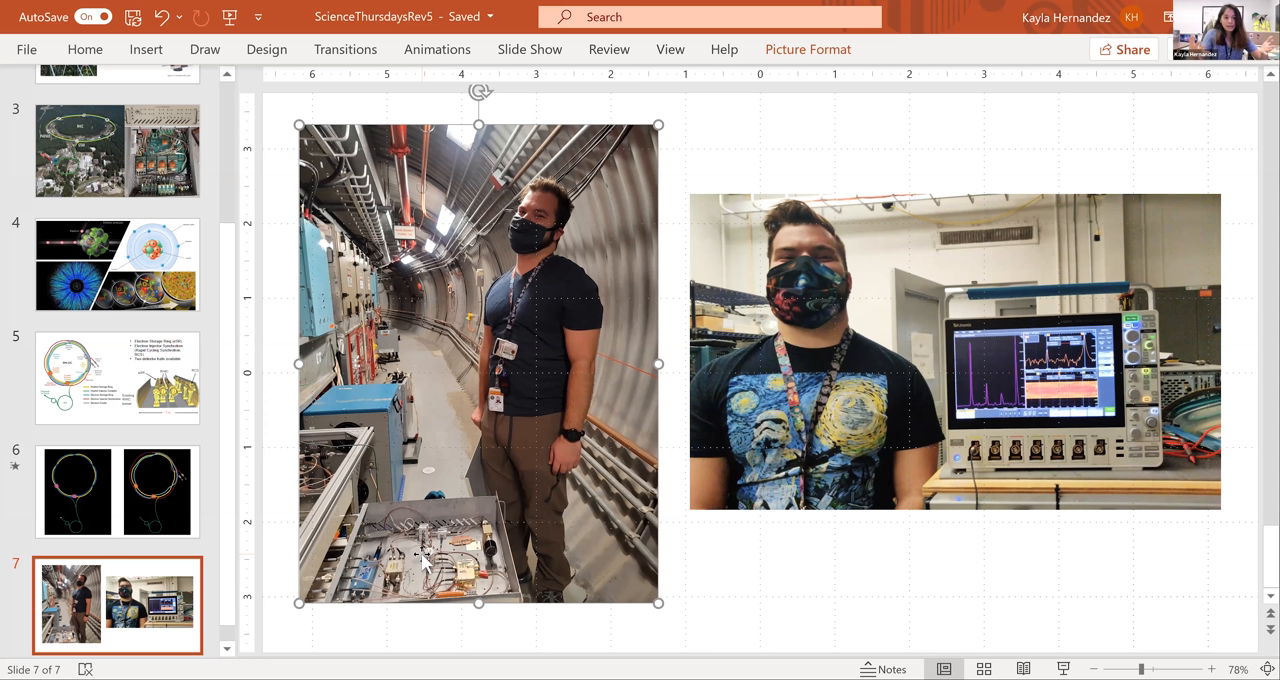
mouse_move(565, 453)
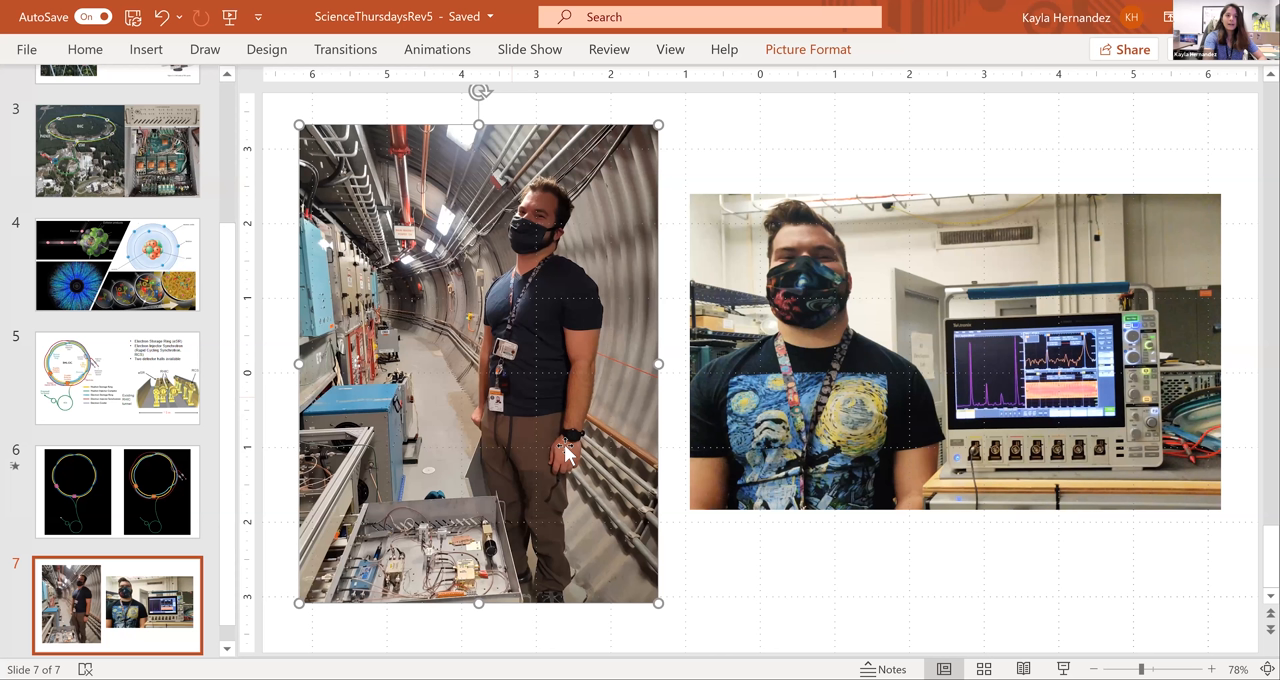